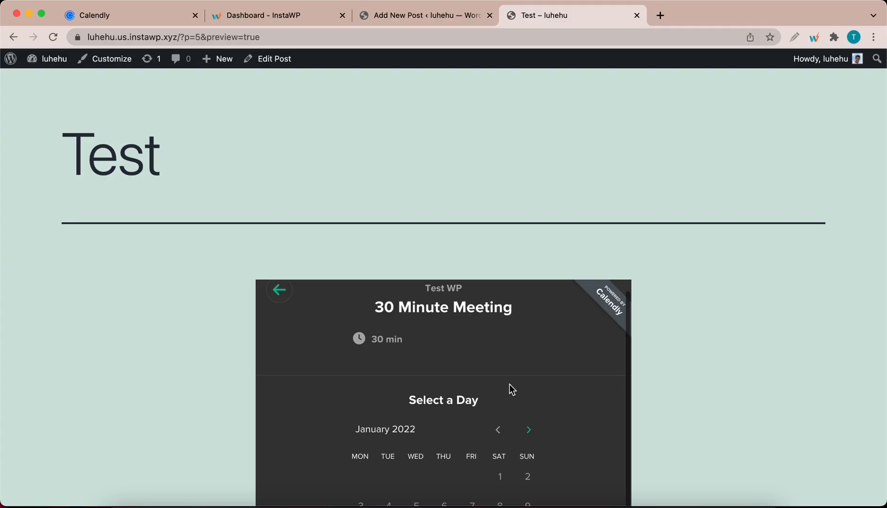
- Reach the Add to Website embed options from the Event Types page gear menu
scroll(down, 3)
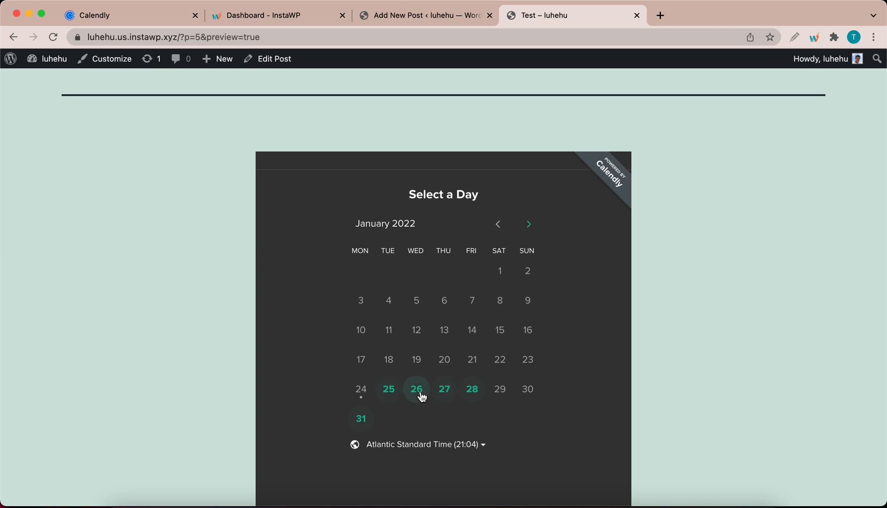
click(416, 389)
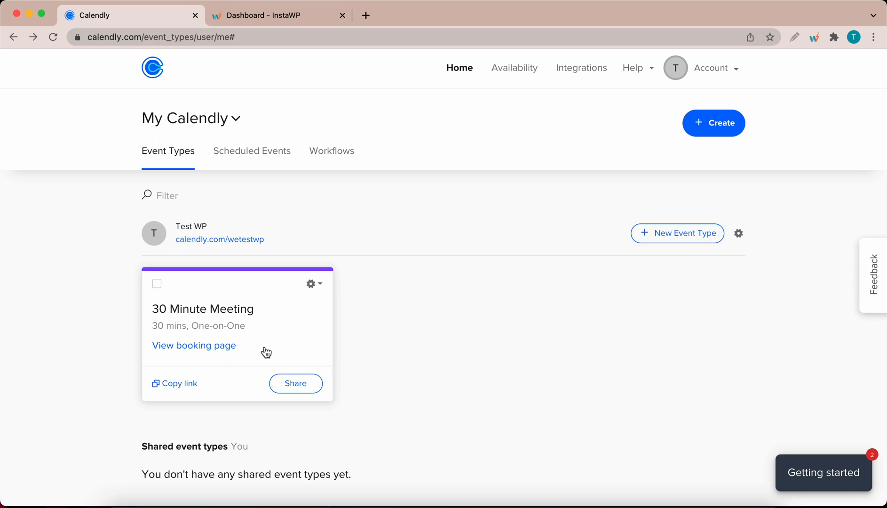
mouse_move(325, 343)
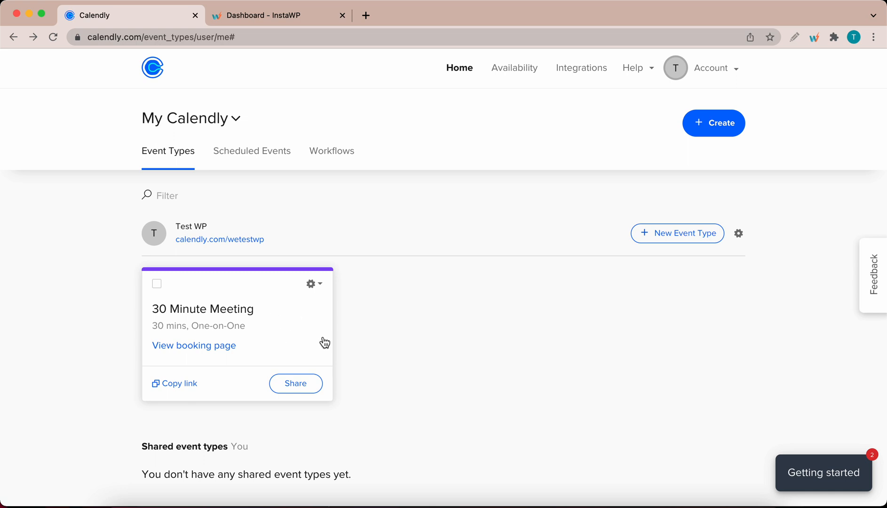
mouse_move(344, 334)
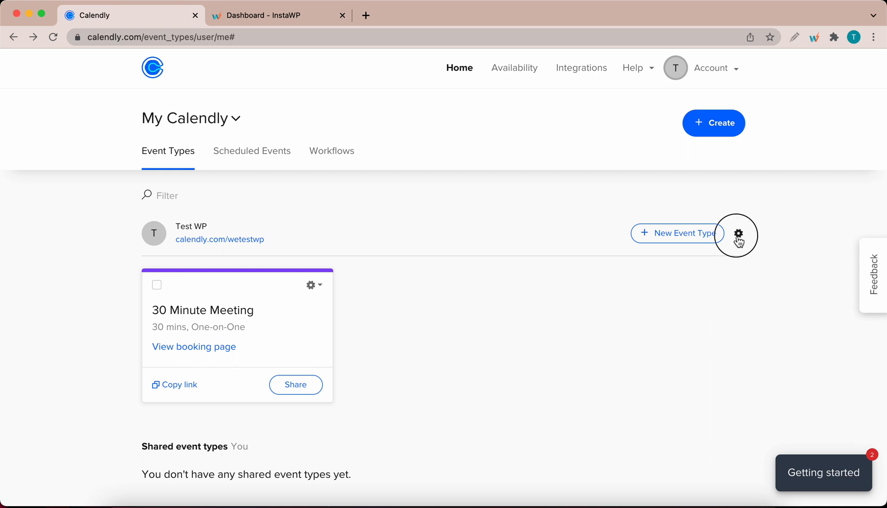
click(296, 385)
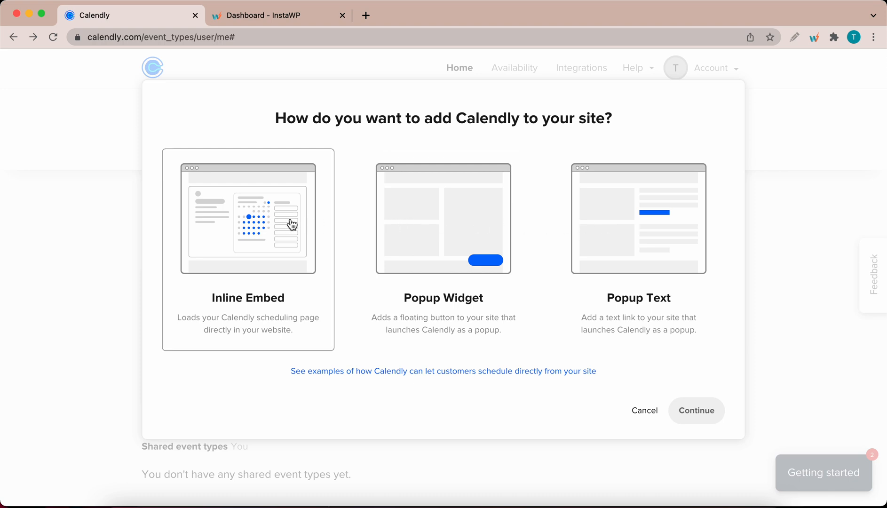
- Choose the Inline Embed option and continue to its settings
click(247, 249)
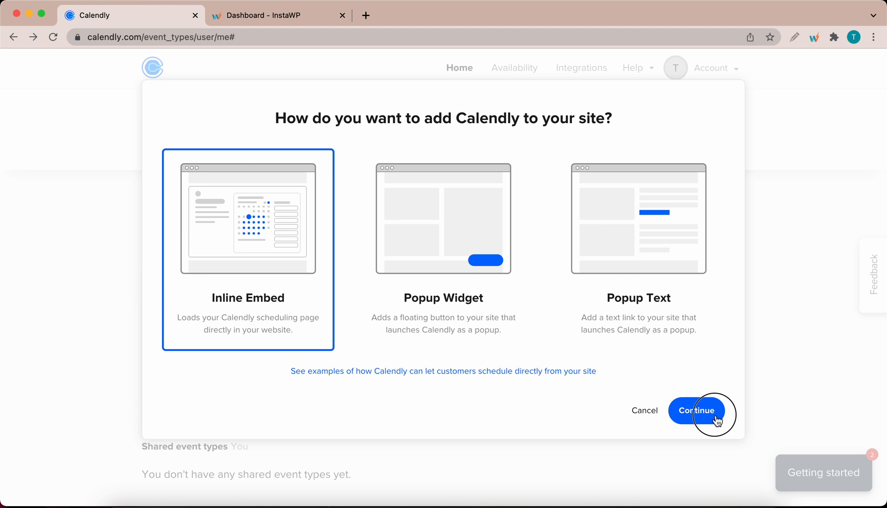
click(695, 410)
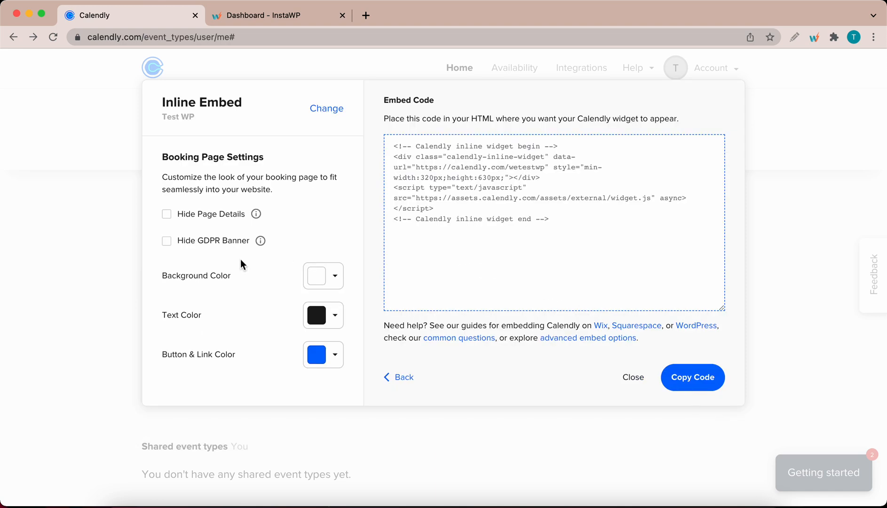
mouse_move(197, 168)
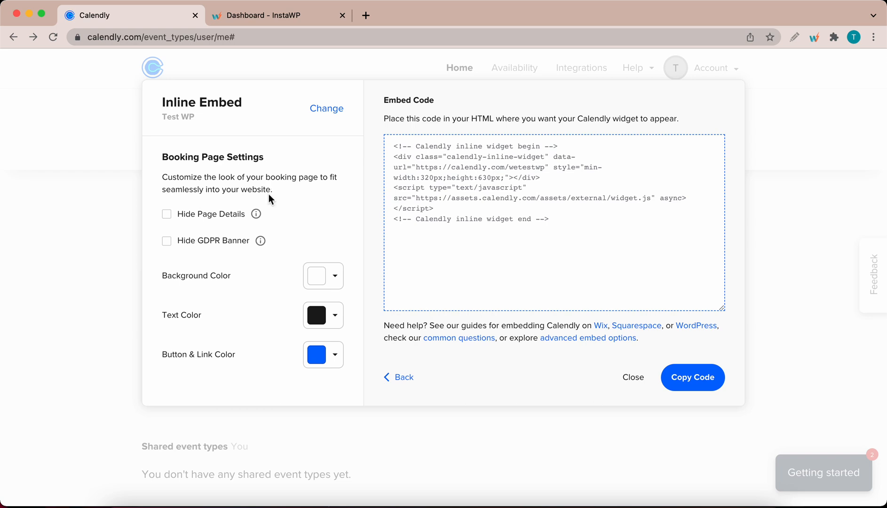
mouse_move(231, 248)
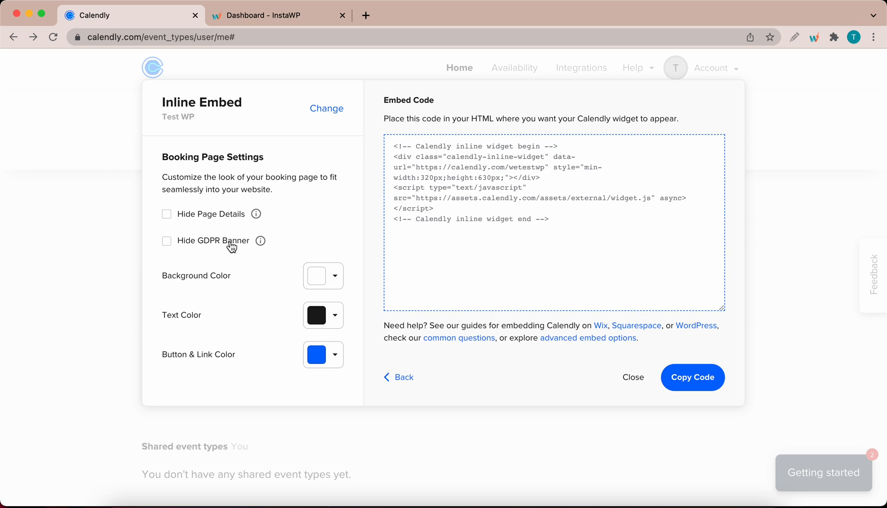
mouse_move(322, 295)
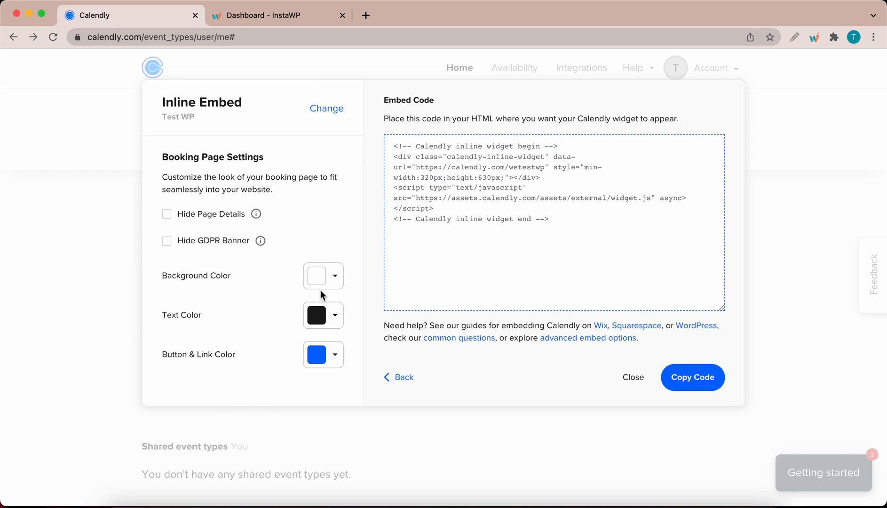
- Set background 383838, text fefefe and green buttons, then copy the embed code
click(334, 275)
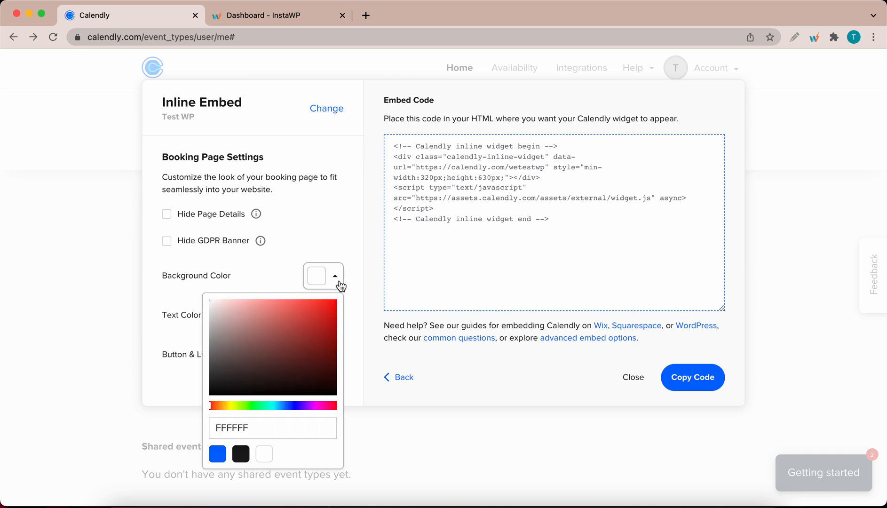
click(210, 350)
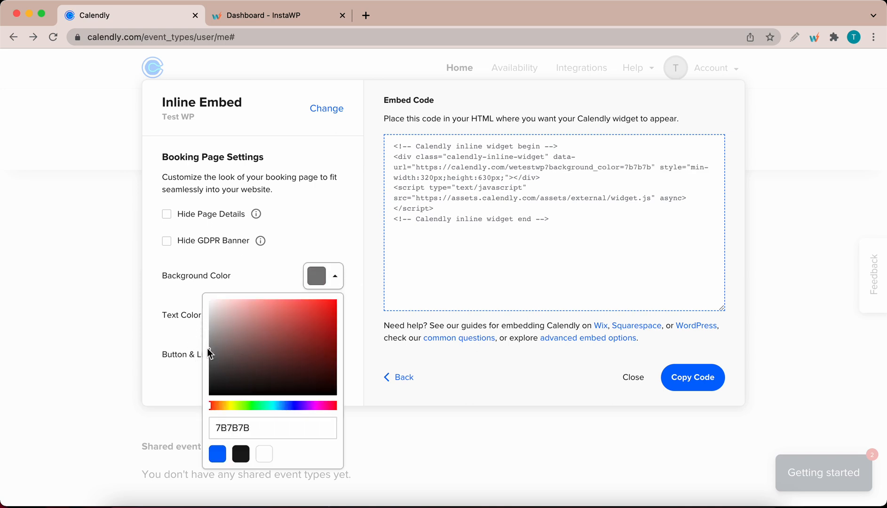
click(212, 361)
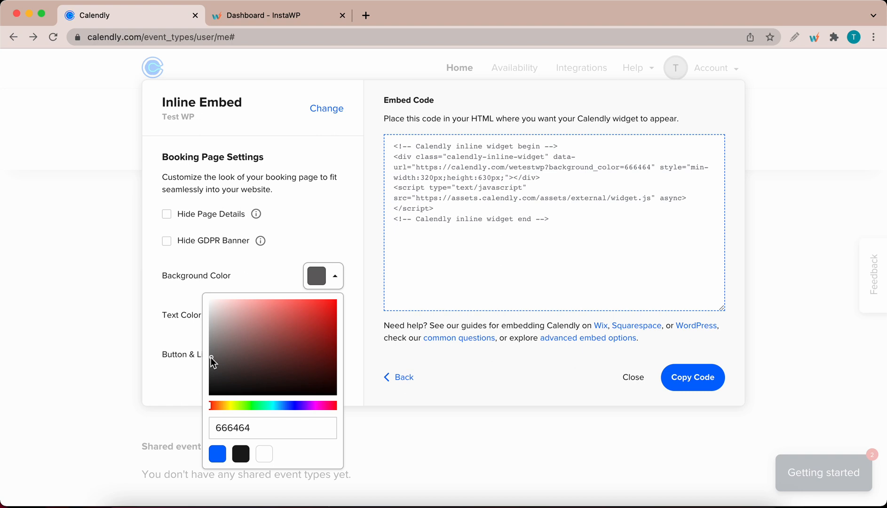
click(213, 380)
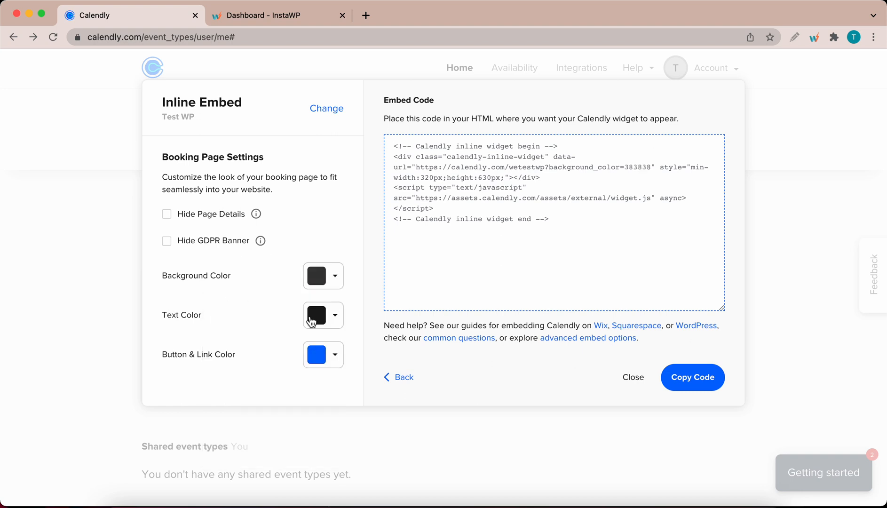
click(334, 315)
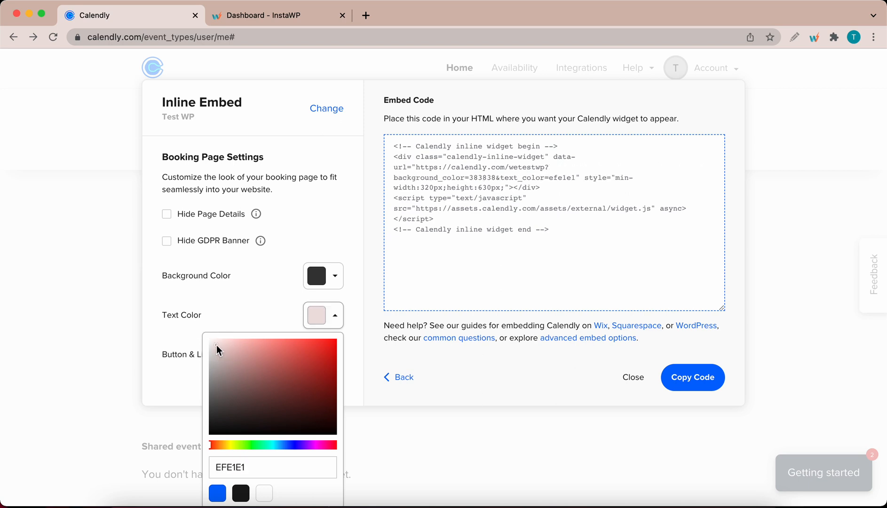
click(210, 345)
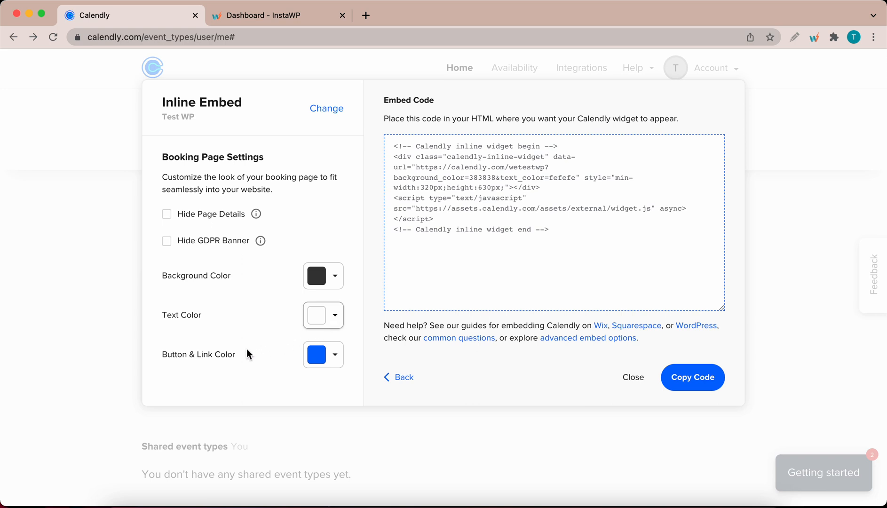
mouse_move(330, 360)
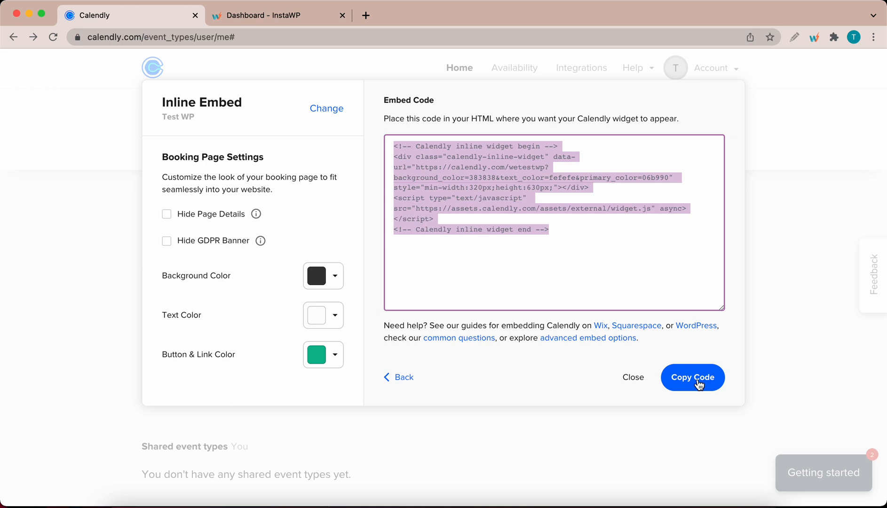
click(692, 377)
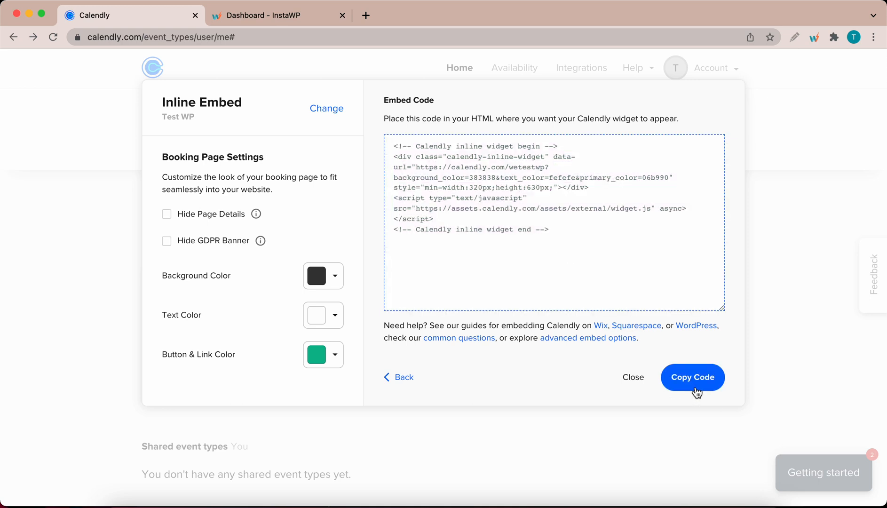
- View the instawp.io Launch WordPress landing page in a new tab
click(278, 15)
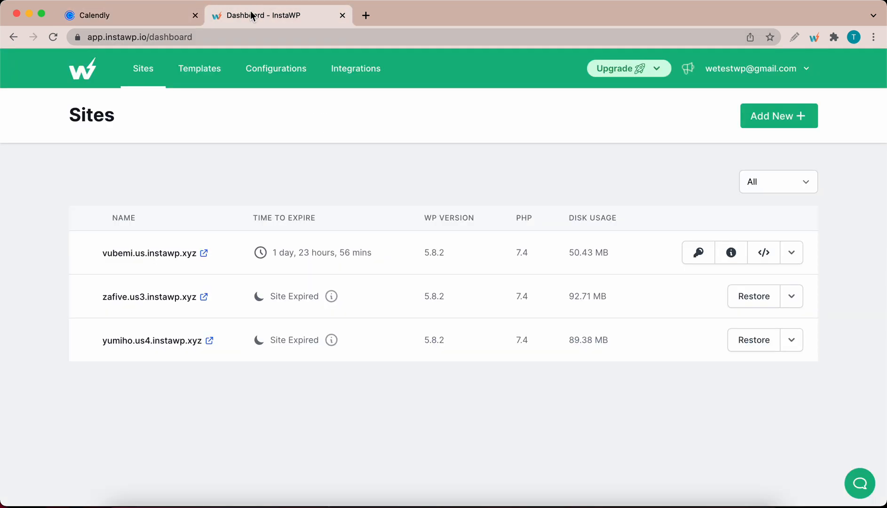
mouse_move(436, 196)
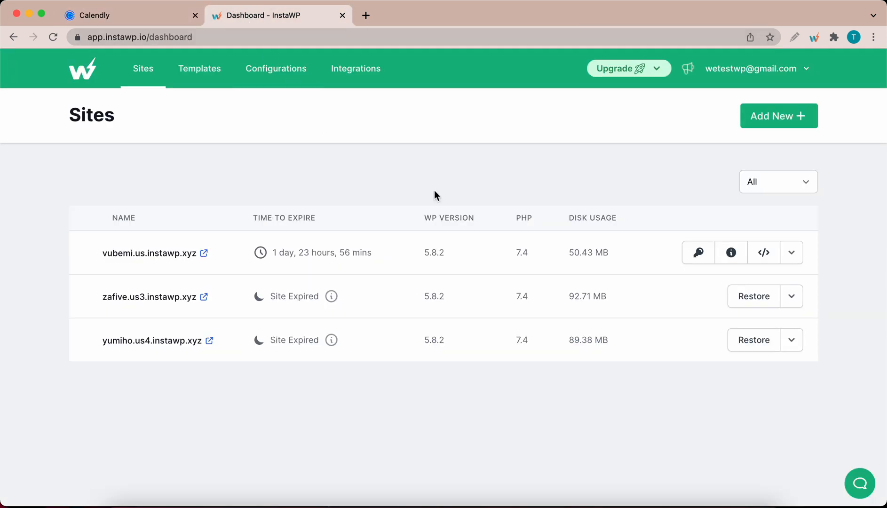
mouse_move(598, 236)
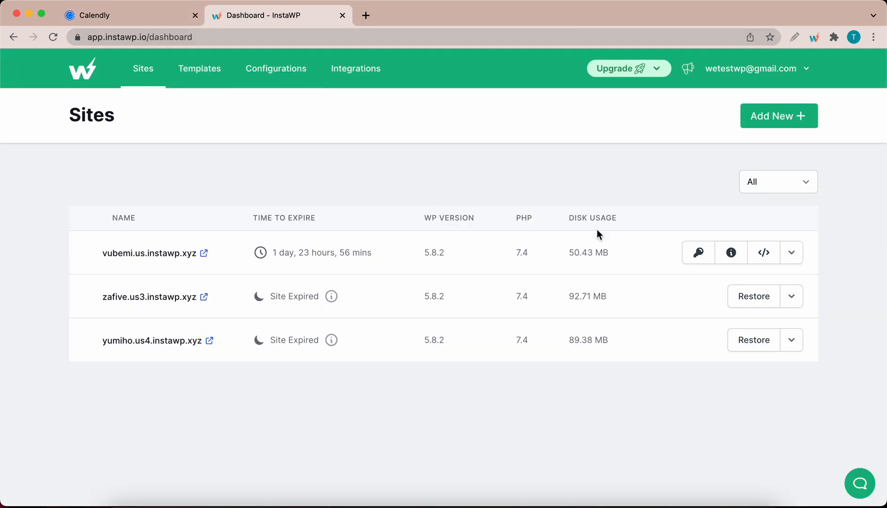
mouse_move(640, 227)
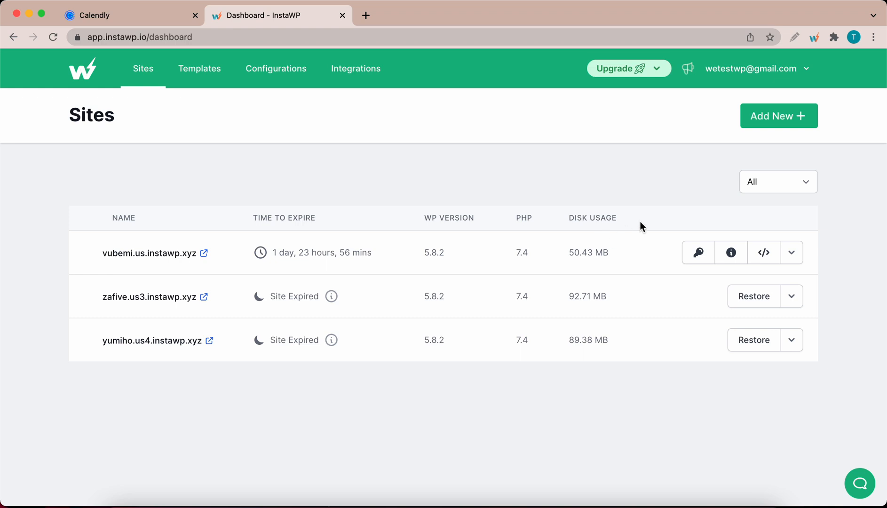
mouse_move(688, 68)
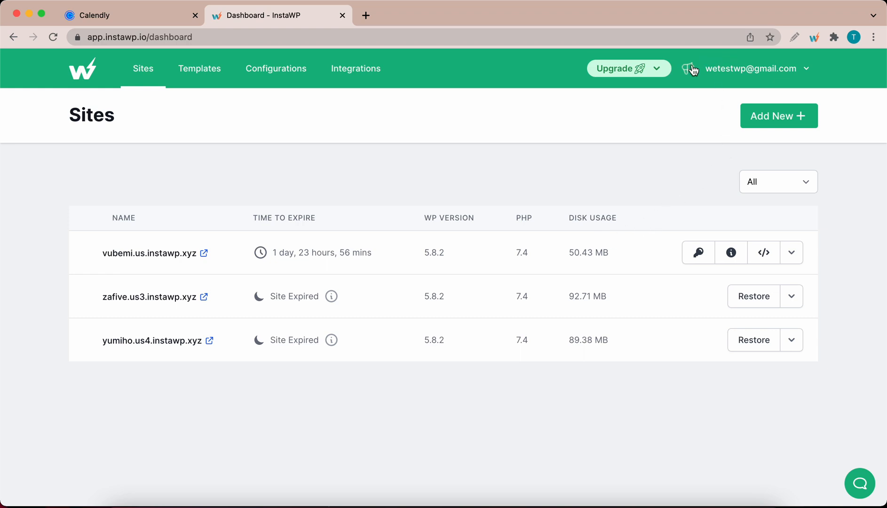
mouse_move(372, 22)
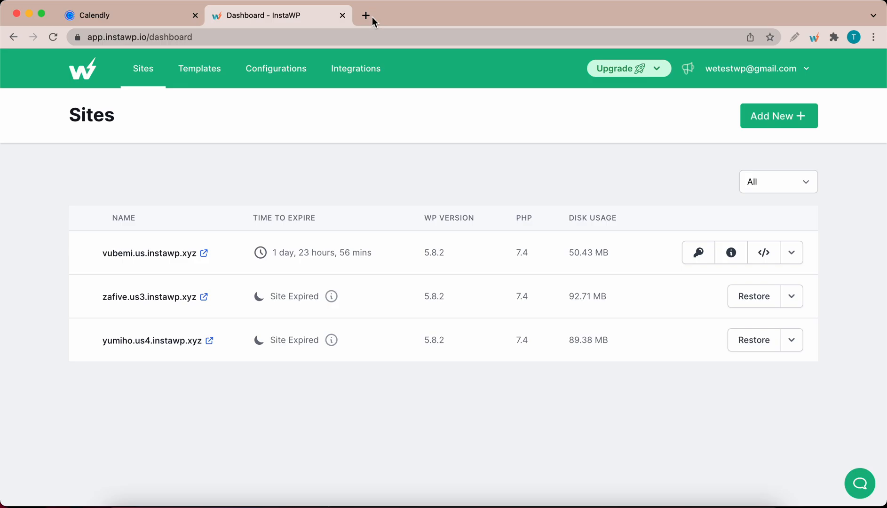
click(366, 15)
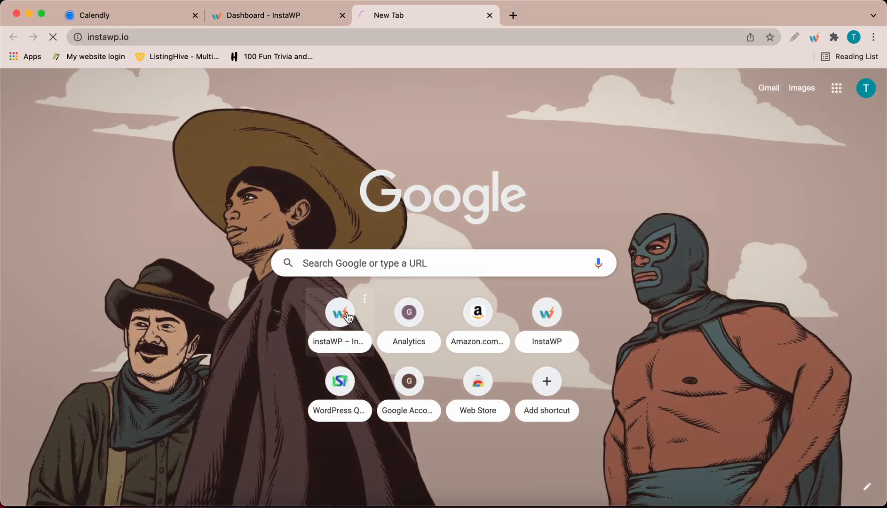
click(339, 312)
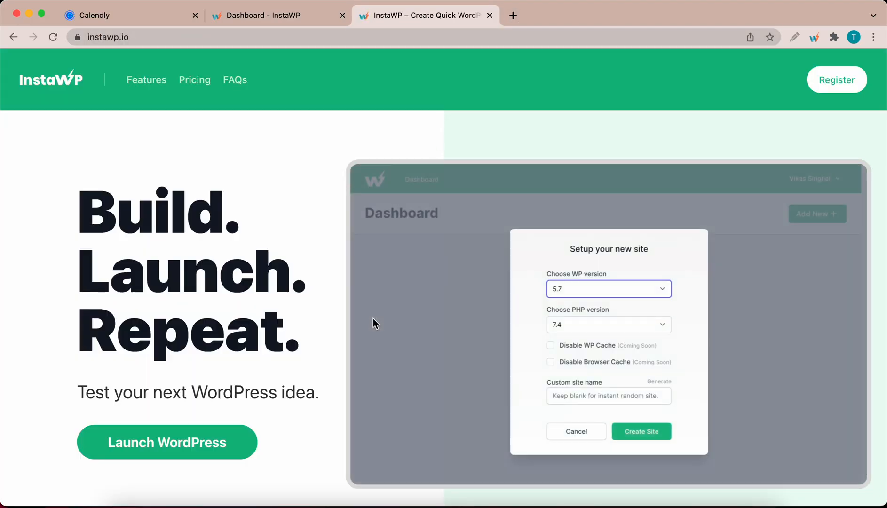
scroll(down, 3)
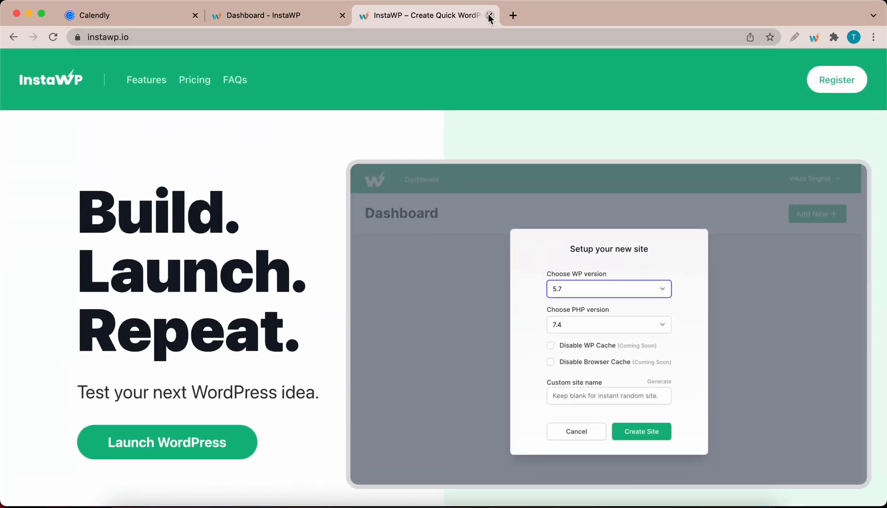
- Create a new InstaWP WordPress site with defaults and open its admin dashboard
click(489, 15)
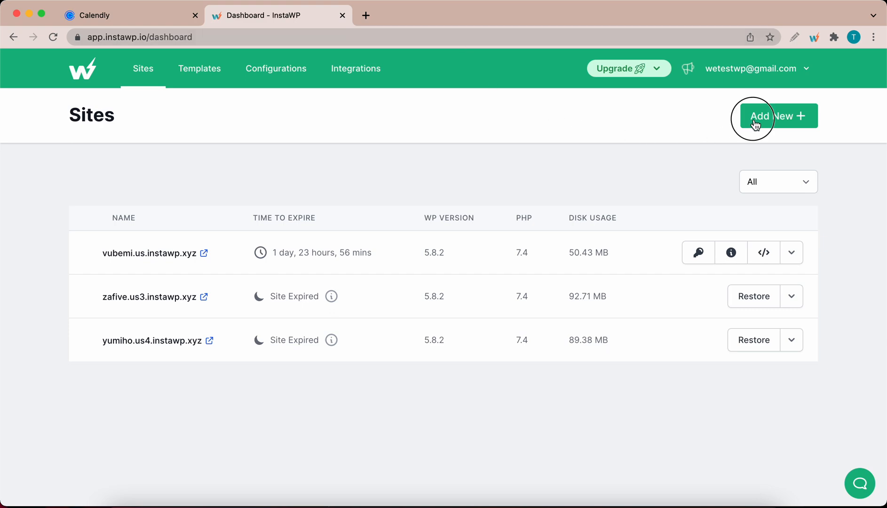
click(779, 116)
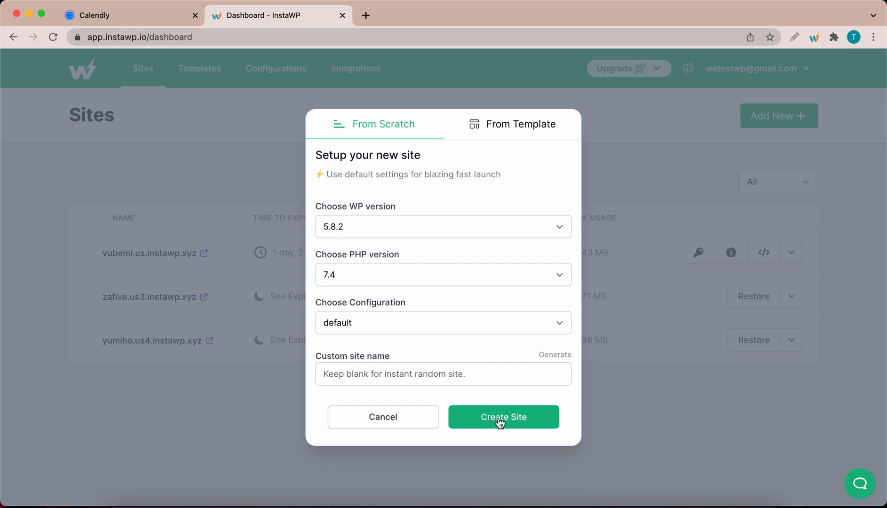
click(502, 417)
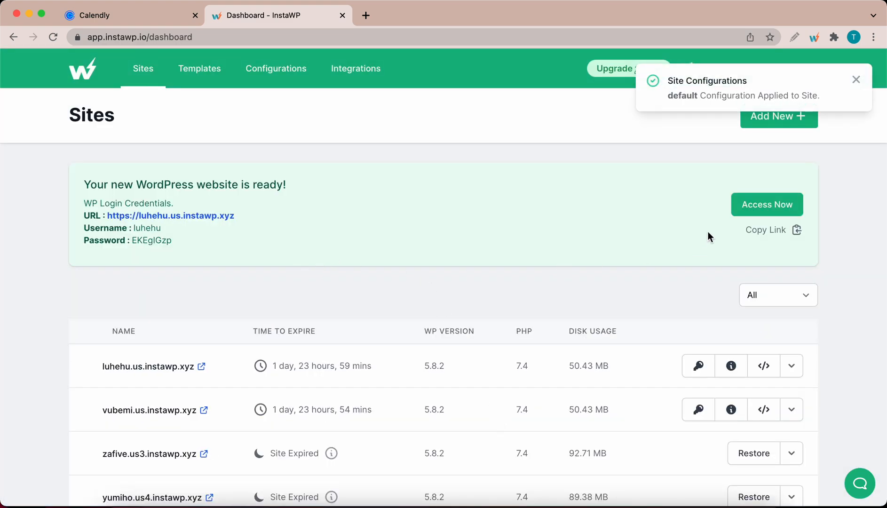
click(766, 204)
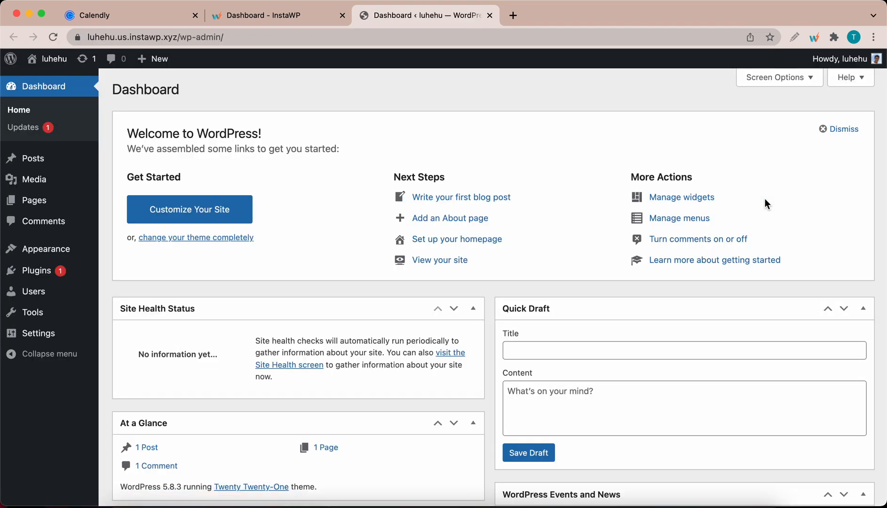
mouse_move(472, 295)
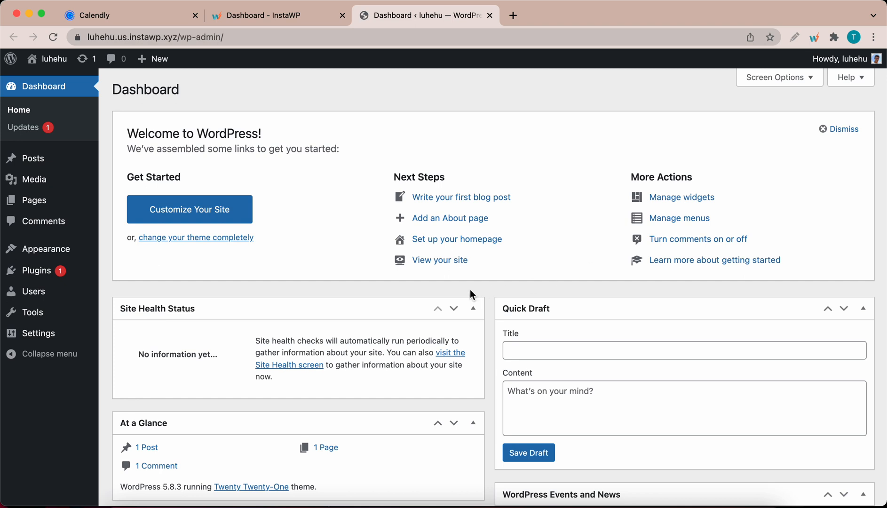
mouse_move(309, 275)
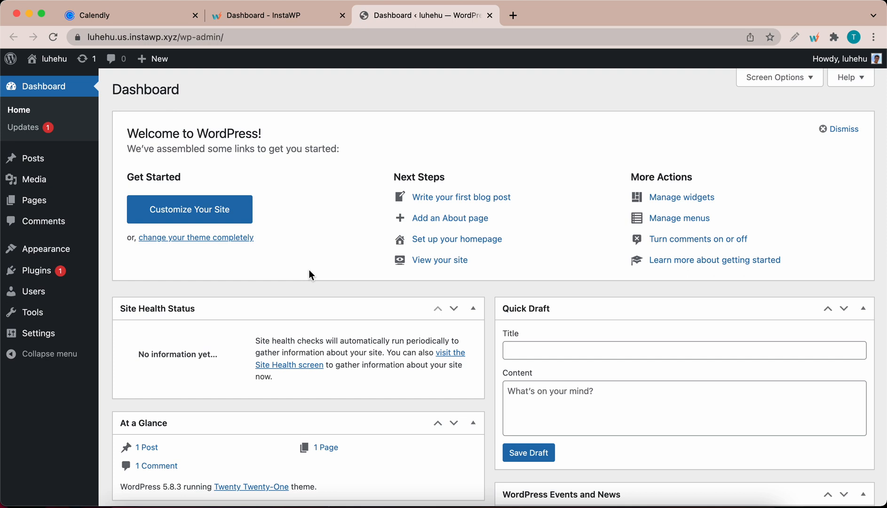
mouse_move(281, 270)
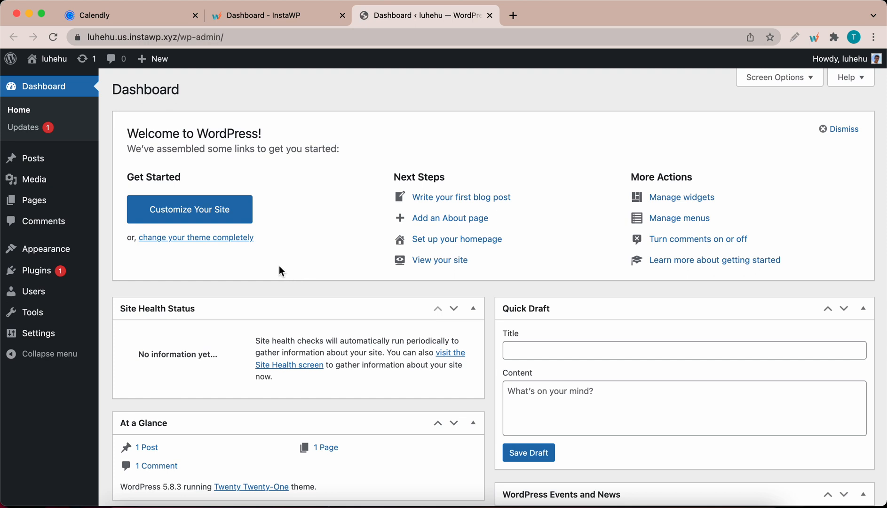
mouse_move(160, 59)
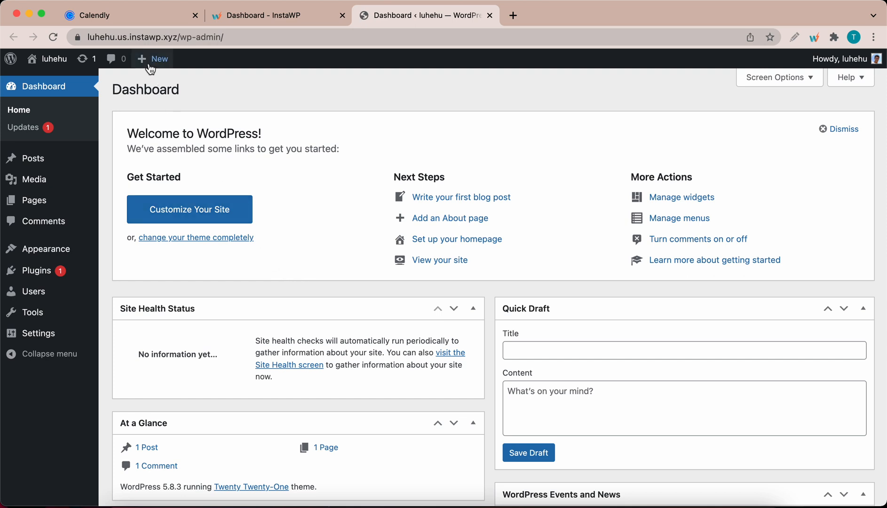
- Start a new post from the admin bar's + New menu
click(145, 81)
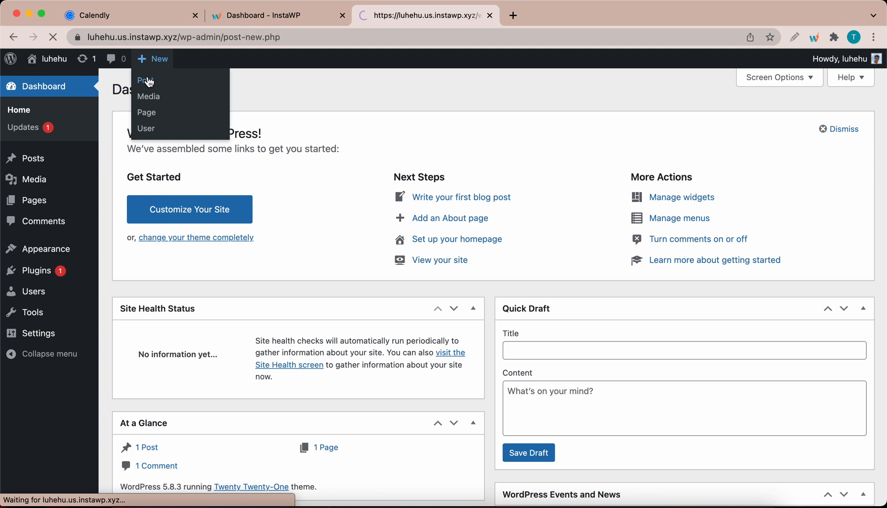
- Title the new post 'Test' and add a Custom HTML block below it
click(144, 80)
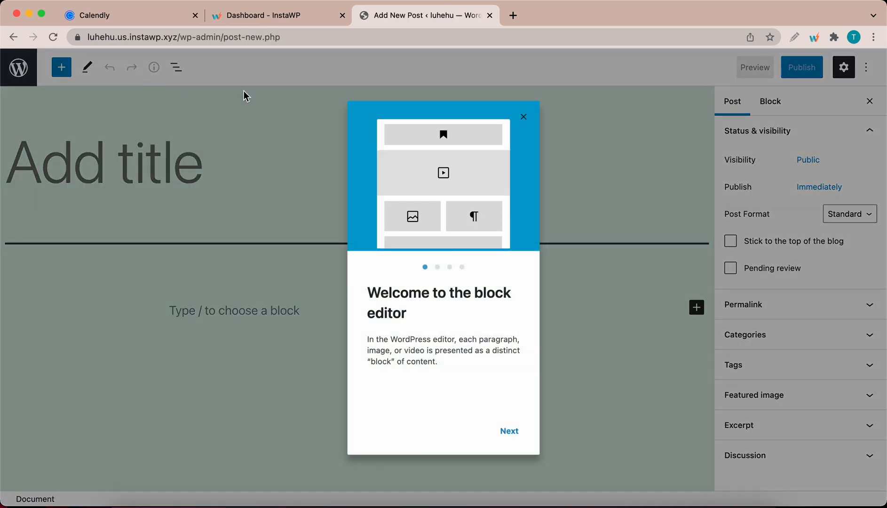
click(523, 117)
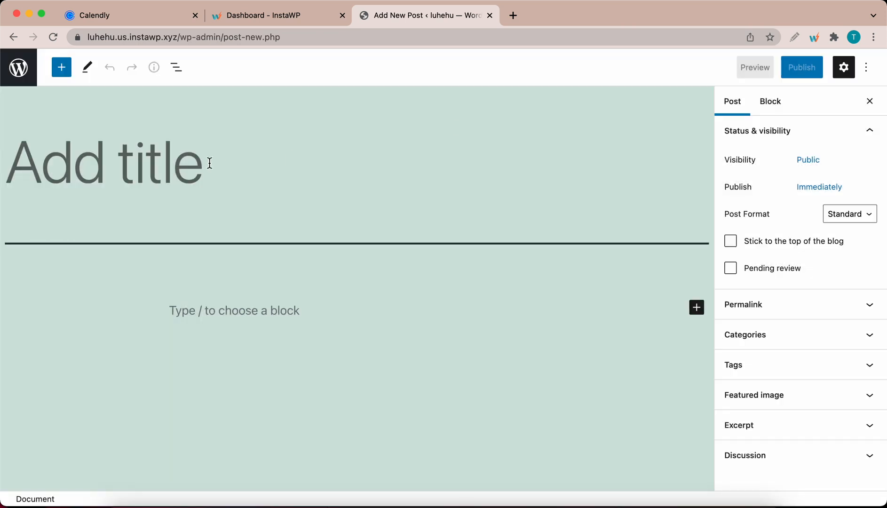
text(Test)
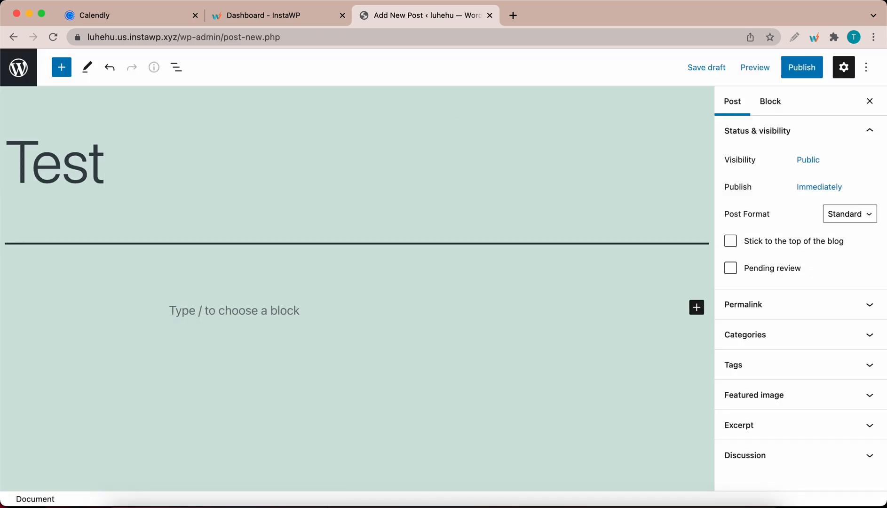
click(234, 310)
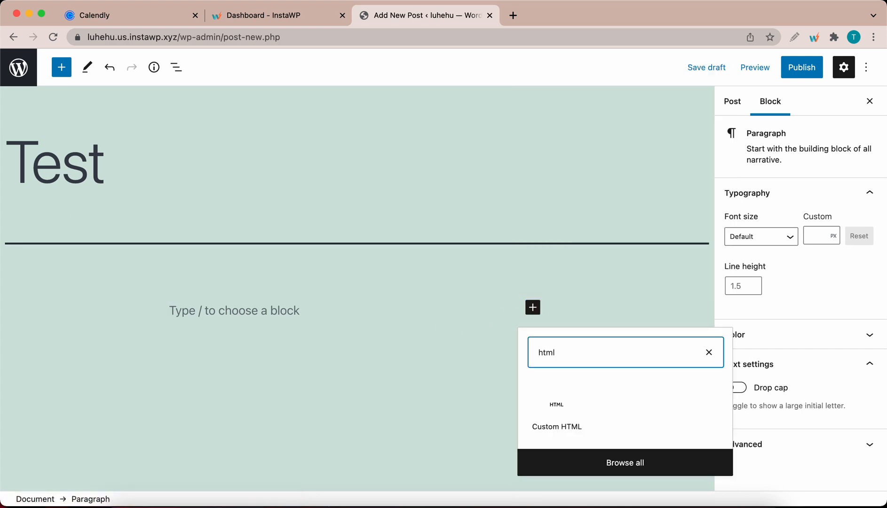
click(556, 426)
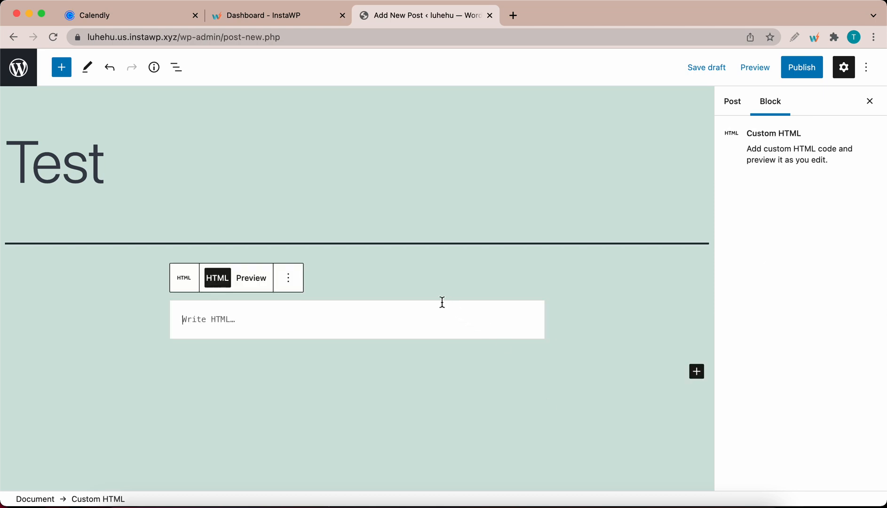
mouse_move(433, 292)
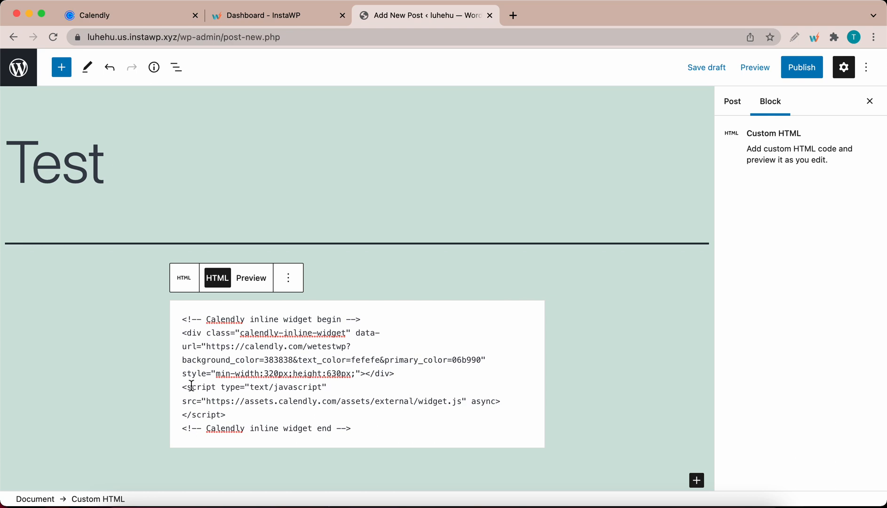
- Paste the Calendly inline widget code into the Custom HTML block and bring up preview options
scroll(down, 3)
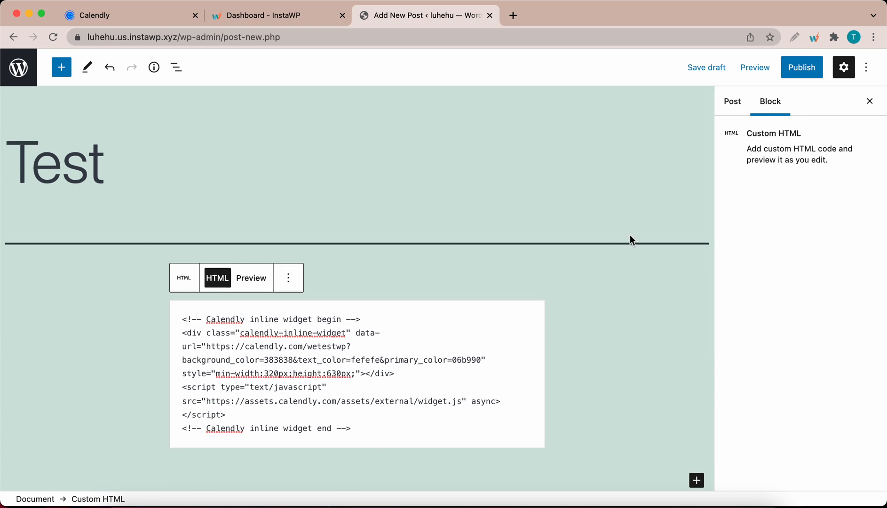
click(754, 68)
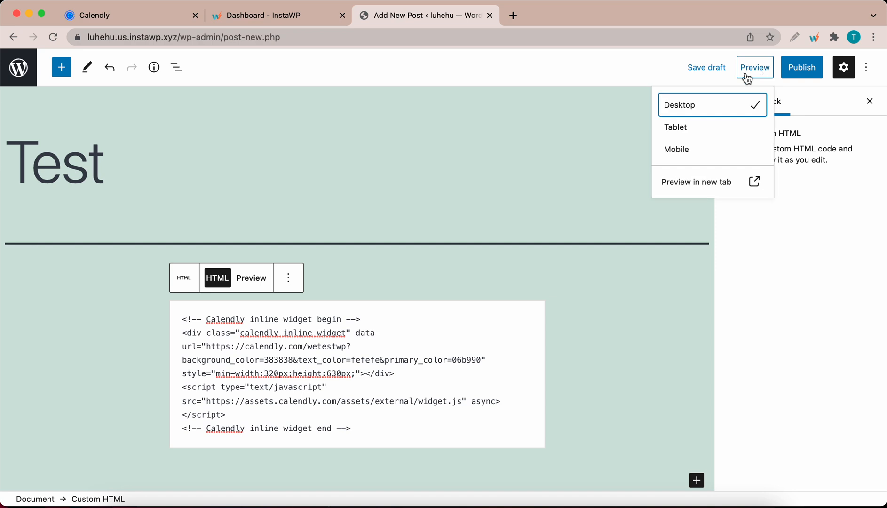
- Preview the post in a new tab and pick the 30 Minute Meeting on January 26 at 10:30
click(696, 182)
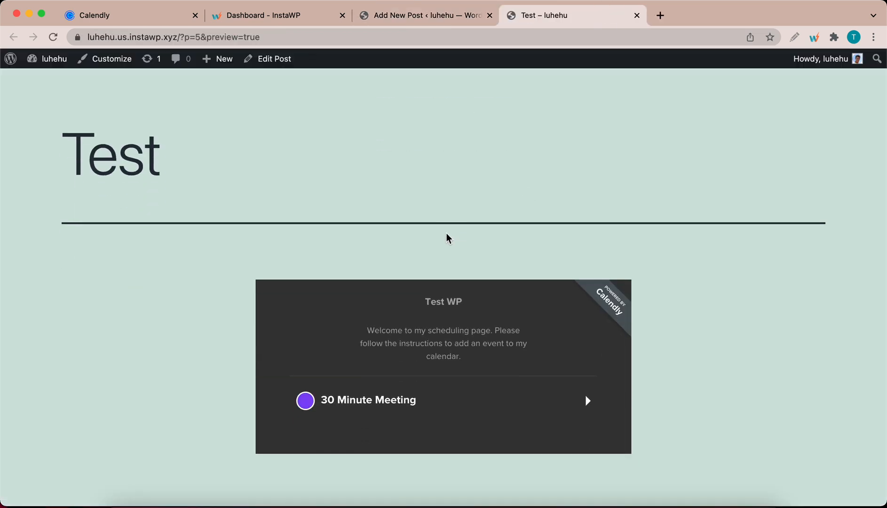
mouse_move(374, 413)
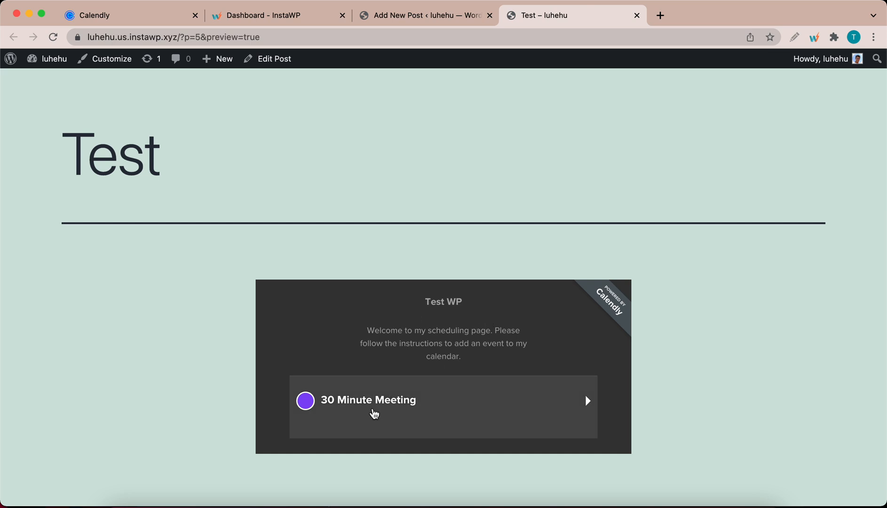
click(368, 400)
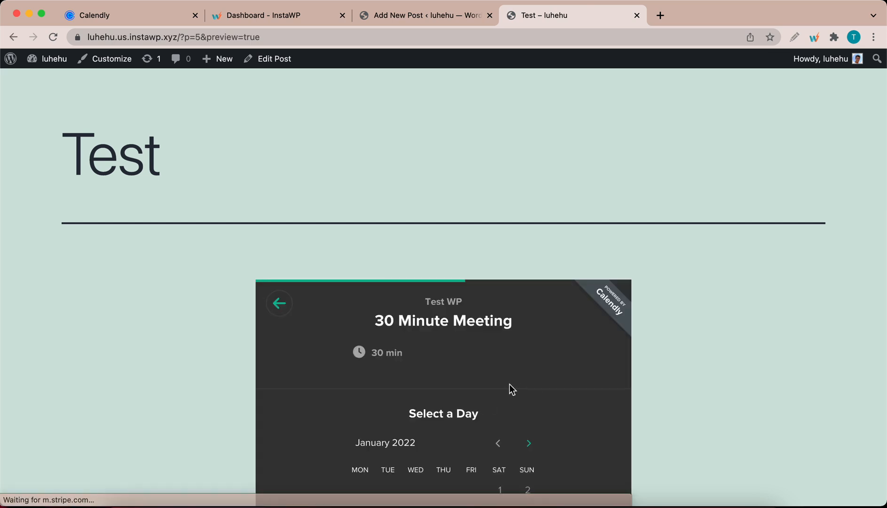
scroll(down, 3)
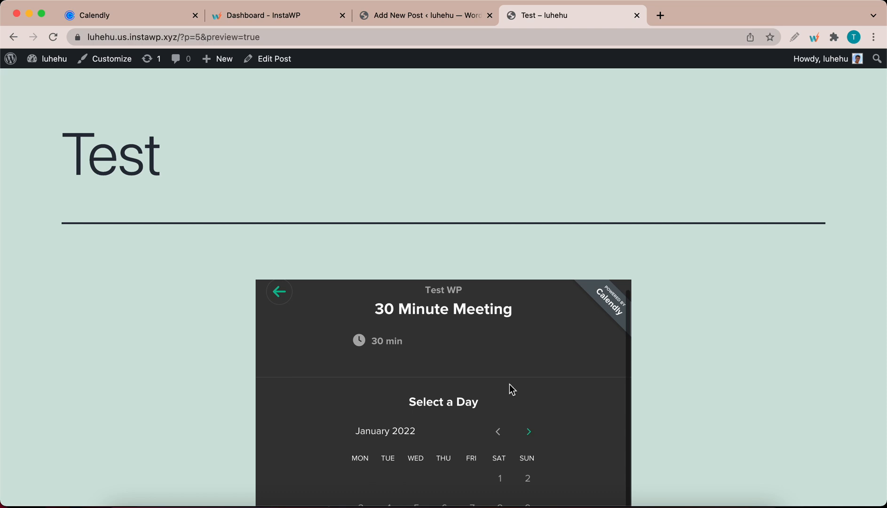
scroll(down, 3)
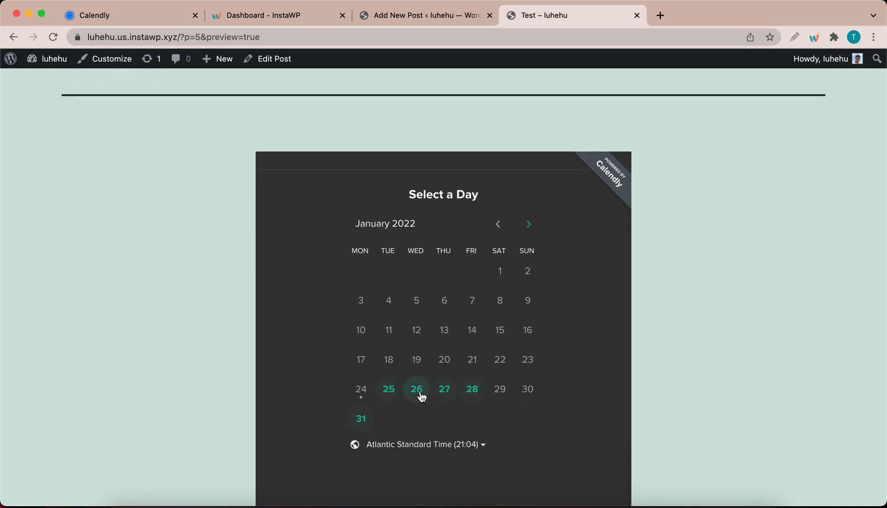
click(416, 388)
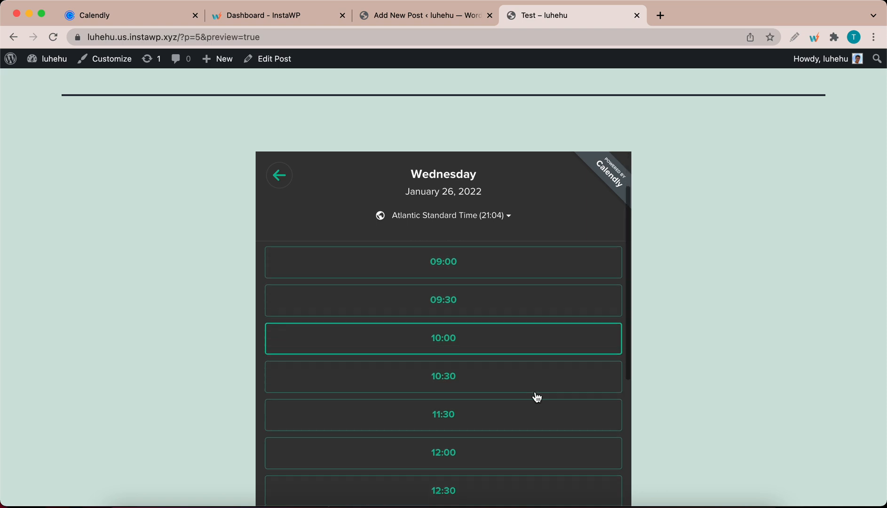
click(444, 376)
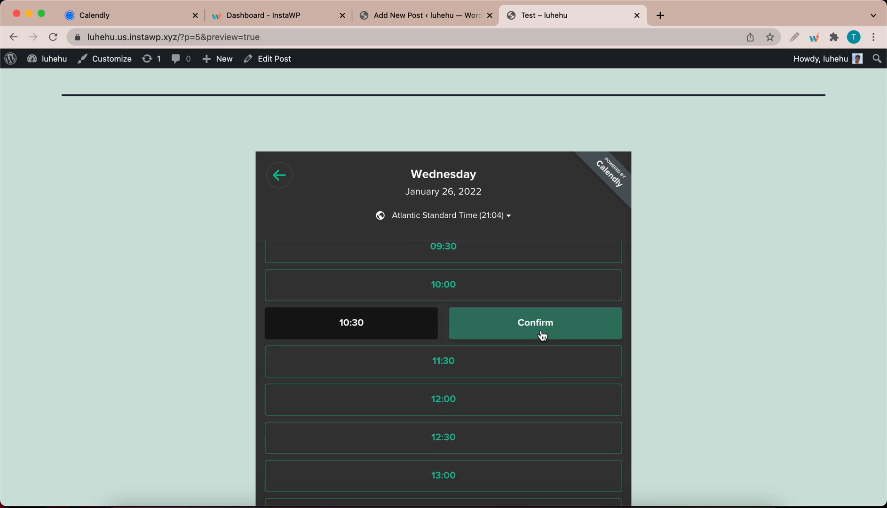
click(534, 322)
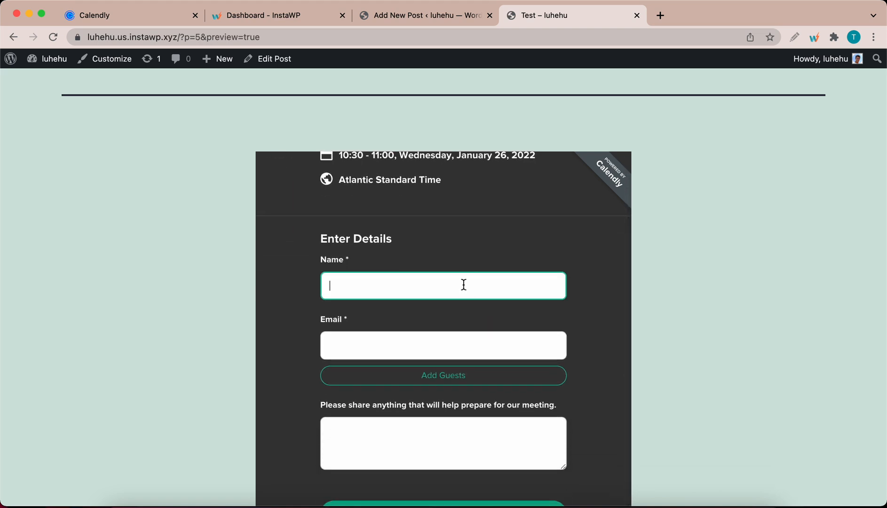
text(Jane)
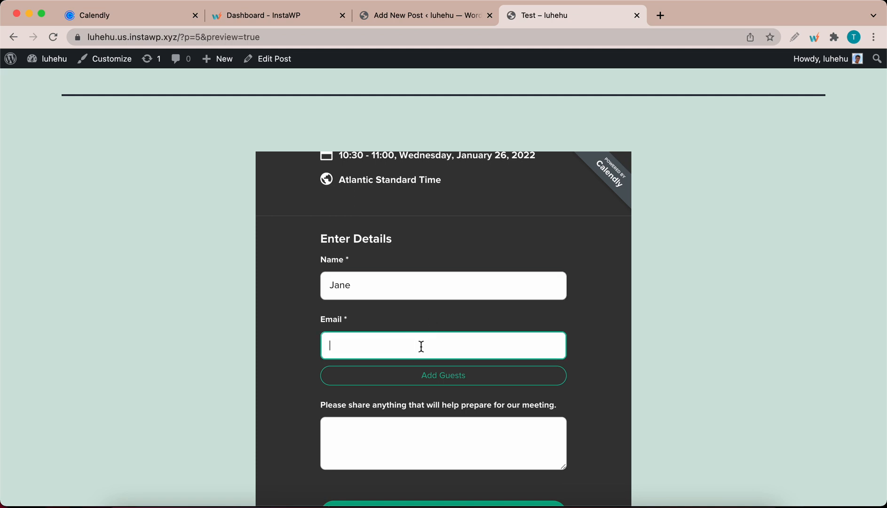
text(Doe)
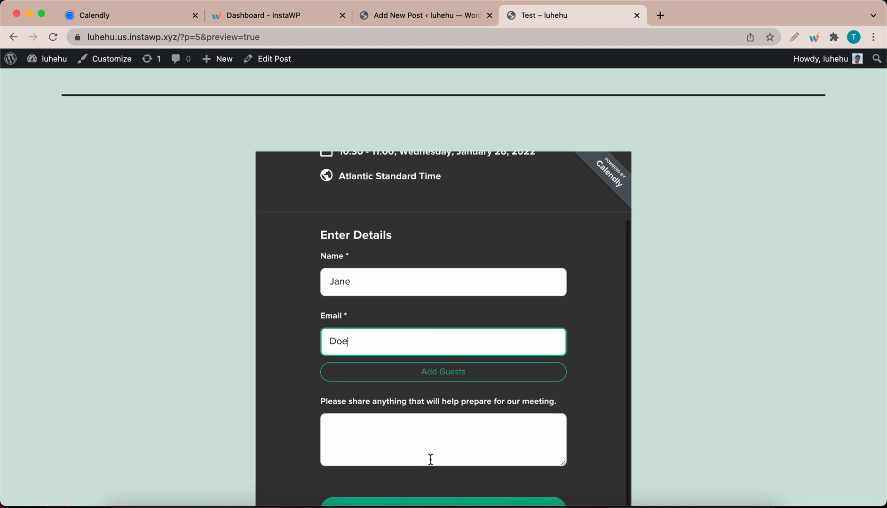
click(443, 281)
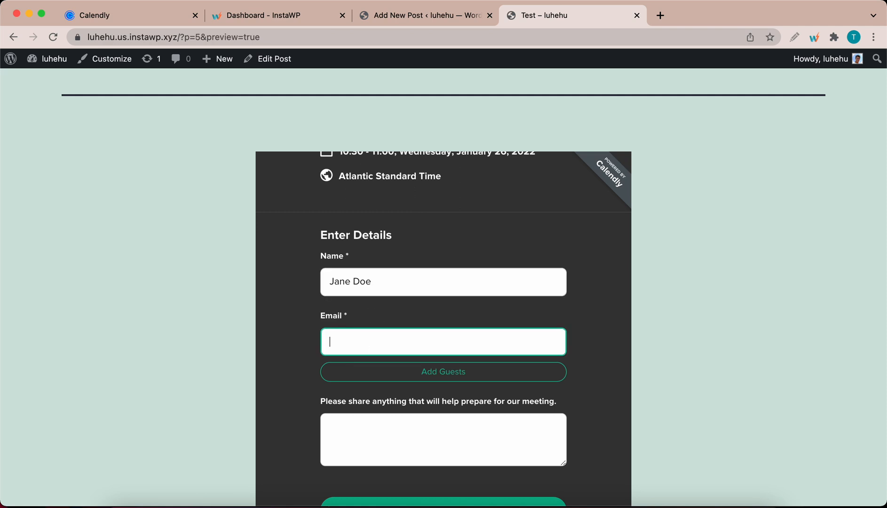
text(J)
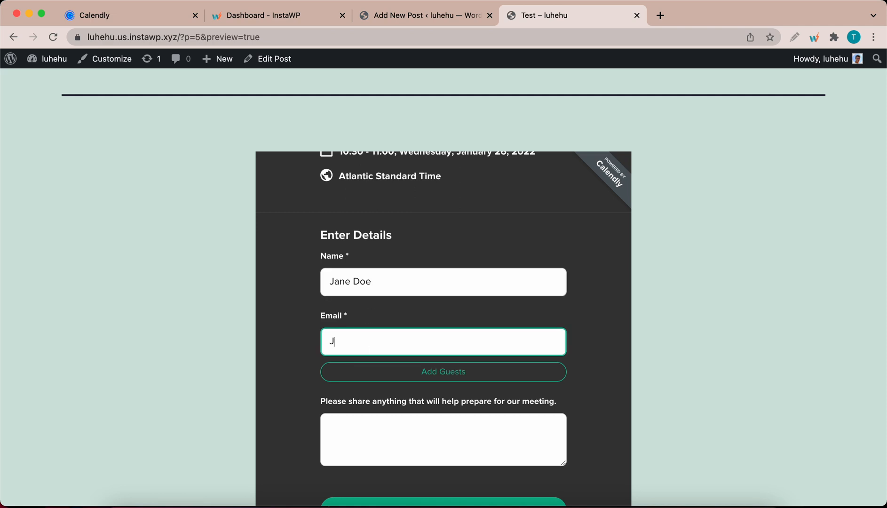
text(anedoe2)
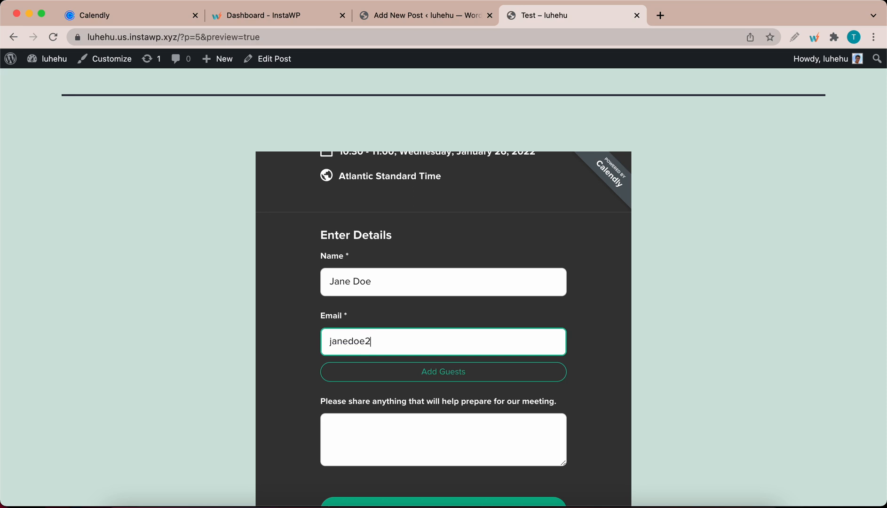
text(@instawo)
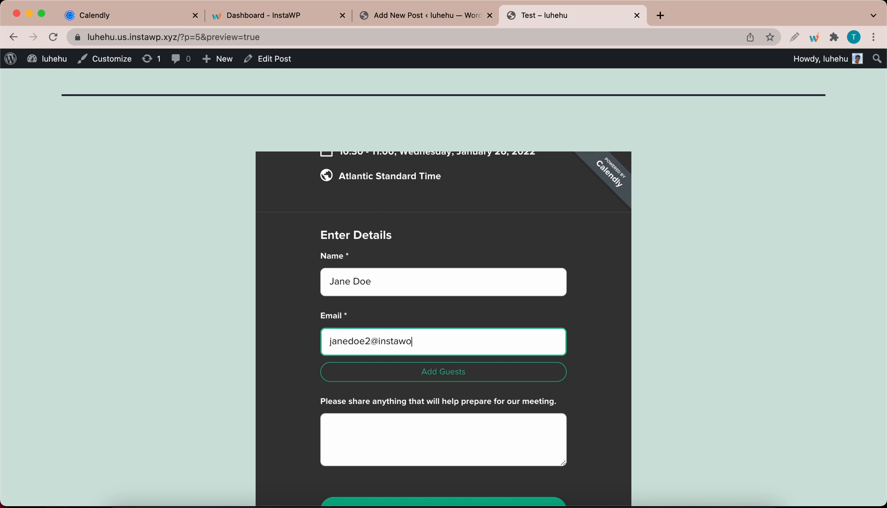
text(.iotest)
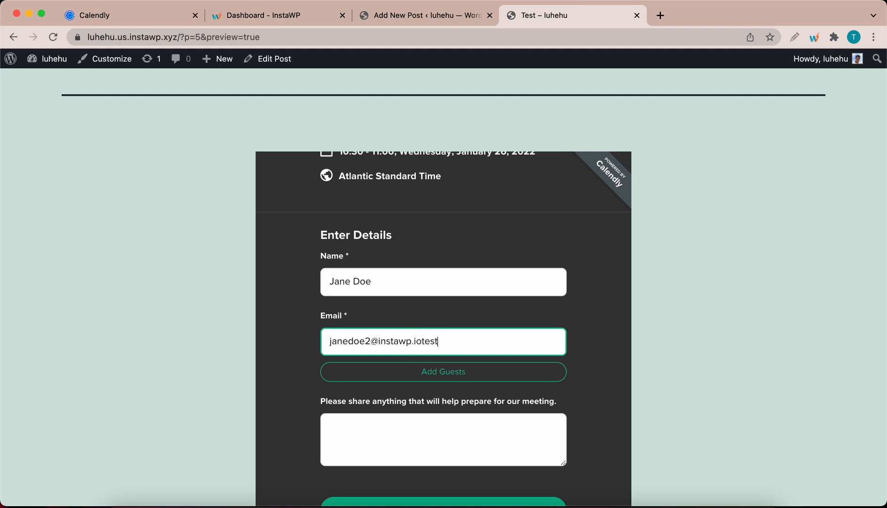
- Add a Lorem ipsum note and schedule the event
scroll(down, 3)
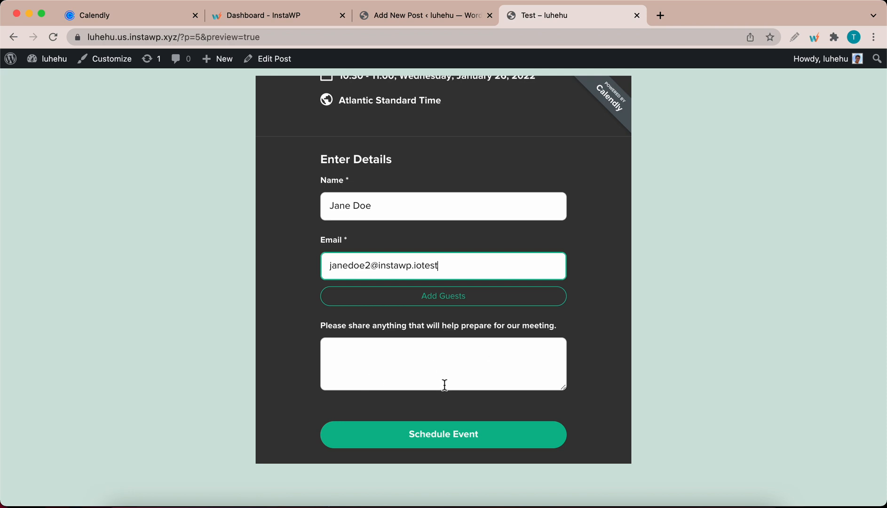
click(443, 364)
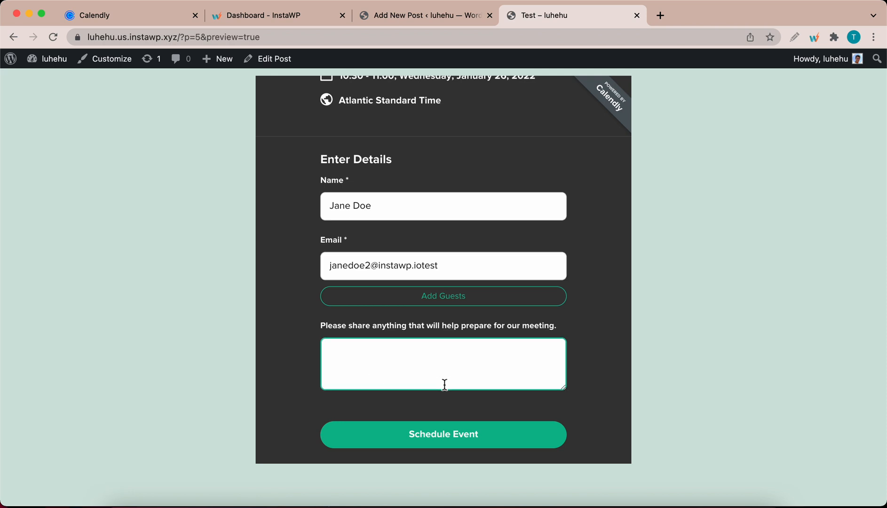
text(Lorem ipsum)
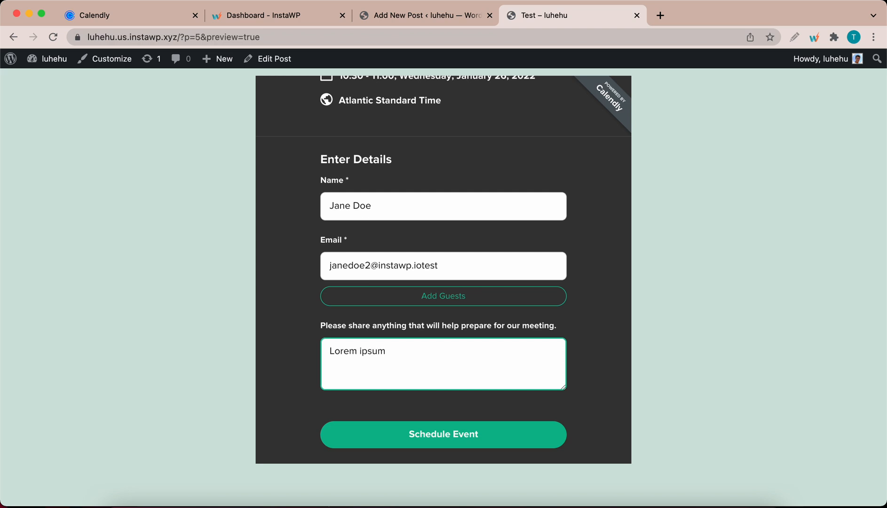
click(443, 434)
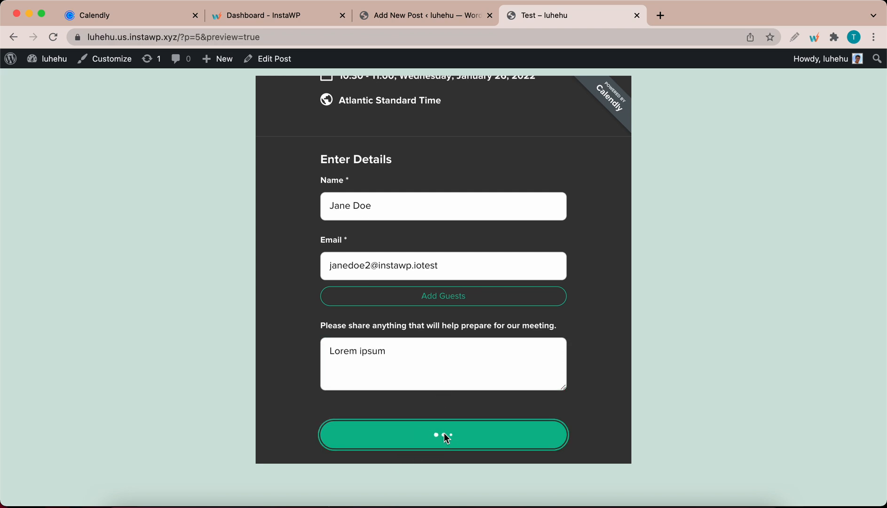
click(443, 434)
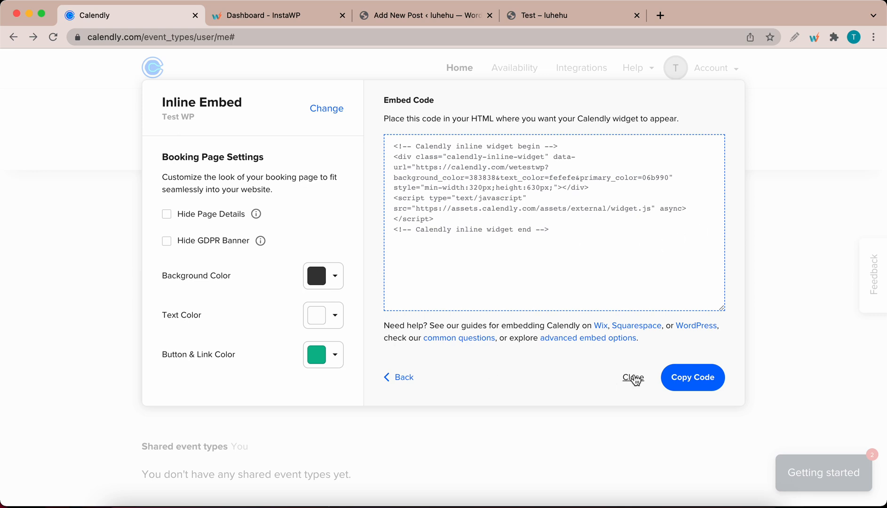
- Close the Inline Embed dialog, returning to My Calendly Event Types
click(634, 377)
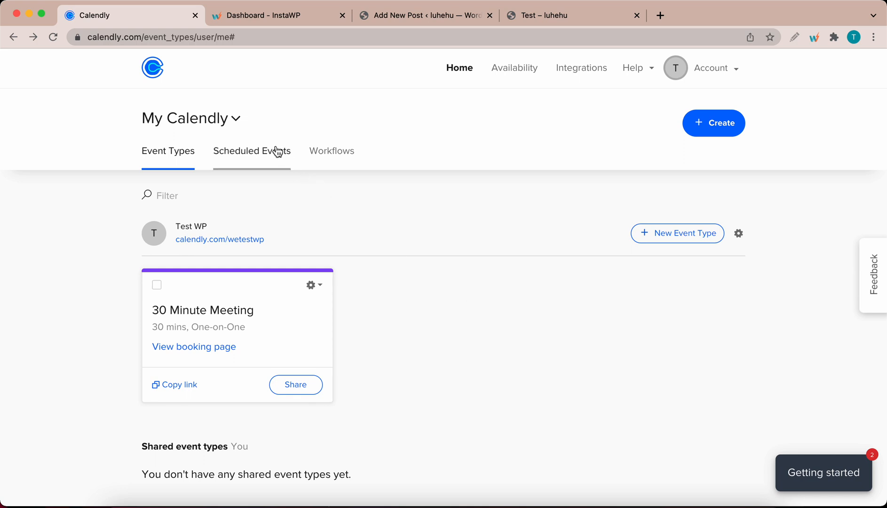
- Review Jane Doe's January 26 10:30 booking and its Lorem ipsum note under Scheduled Events
click(252, 152)
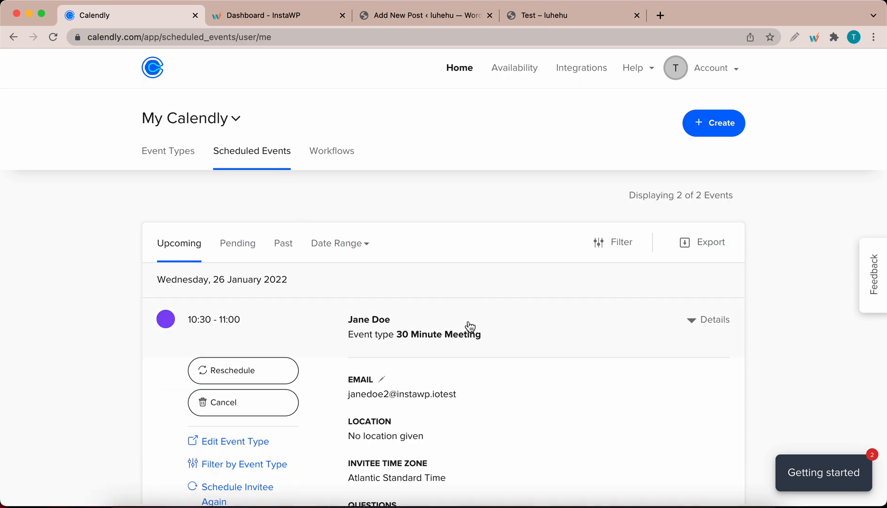
scroll(down, 3)
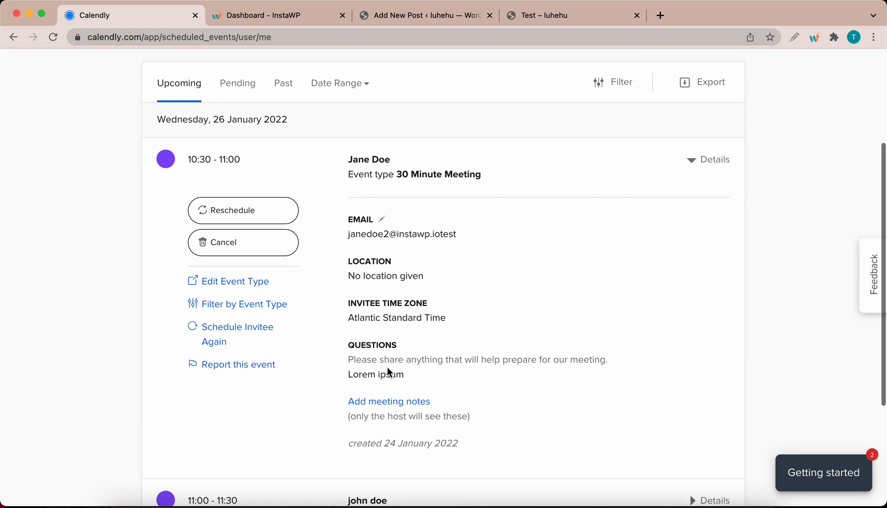
scroll(down, 3)
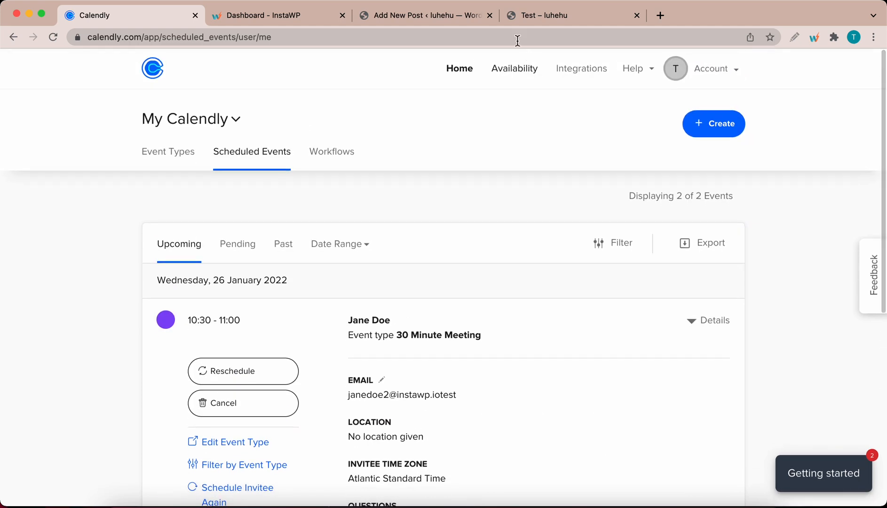
- Publish the Test post and view it live with the dark 30 Minute Meeting widget
click(571, 16)
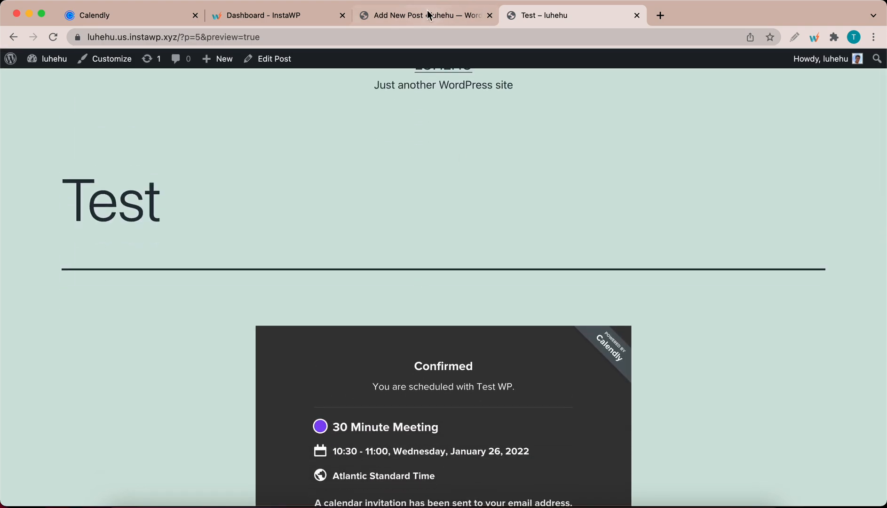
click(424, 15)
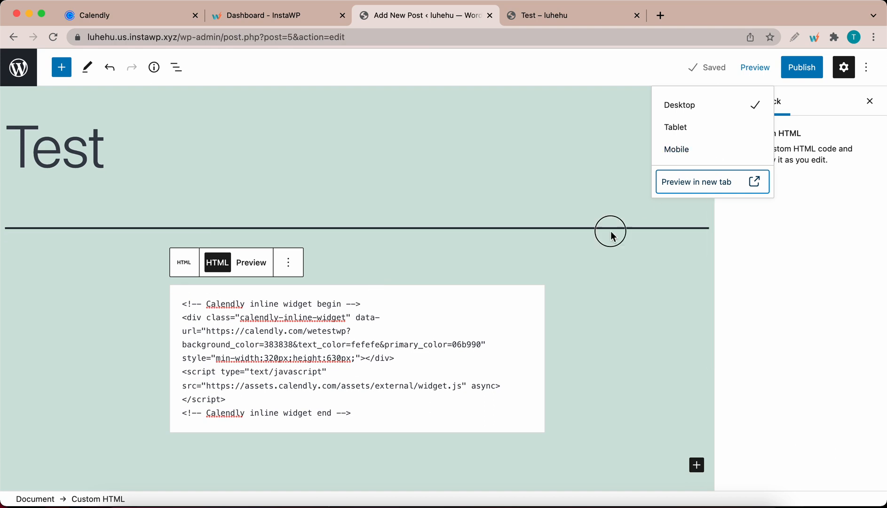
click(801, 66)
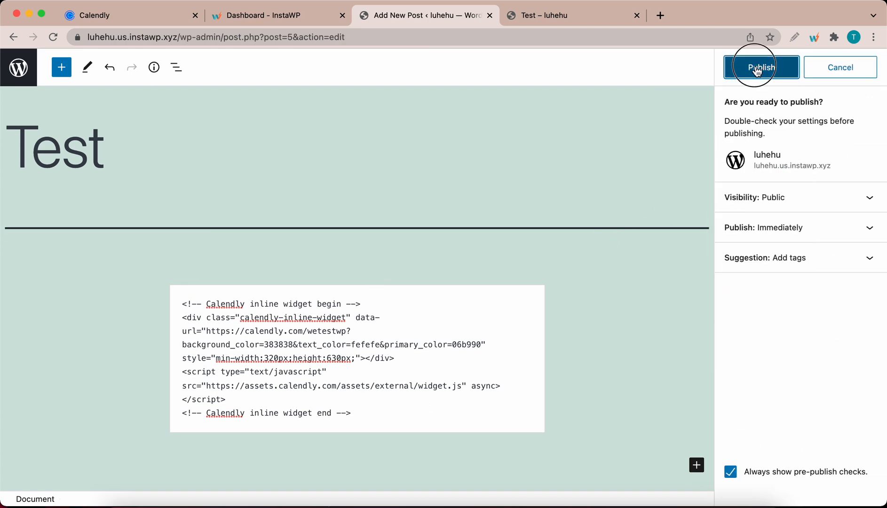
click(760, 67)
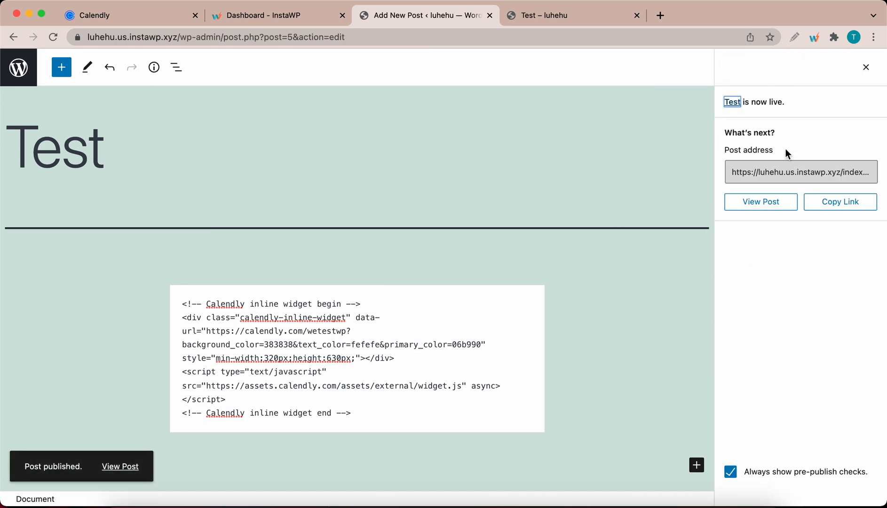
mouse_move(542, 232)
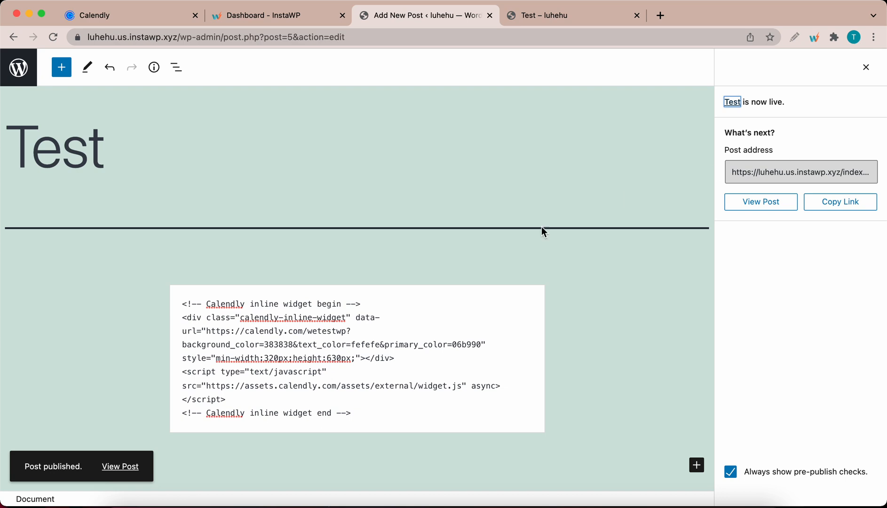
click(119, 466)
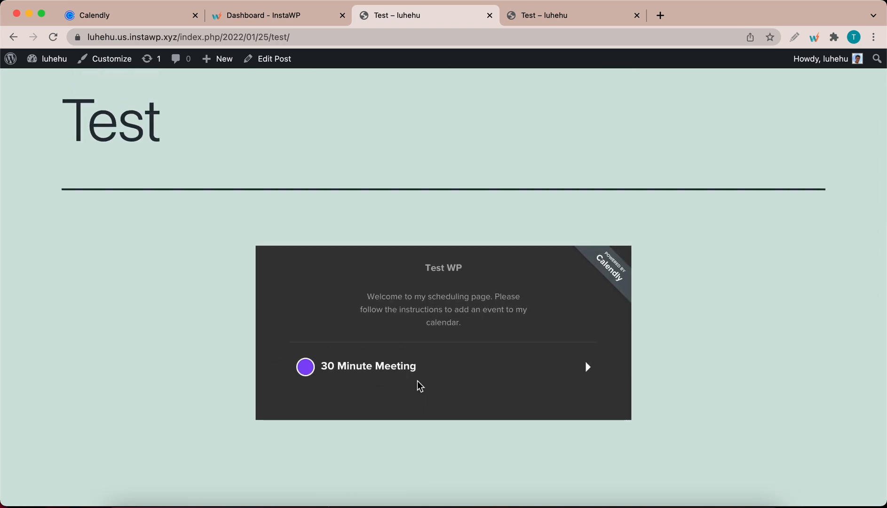
mouse_move(283, 102)
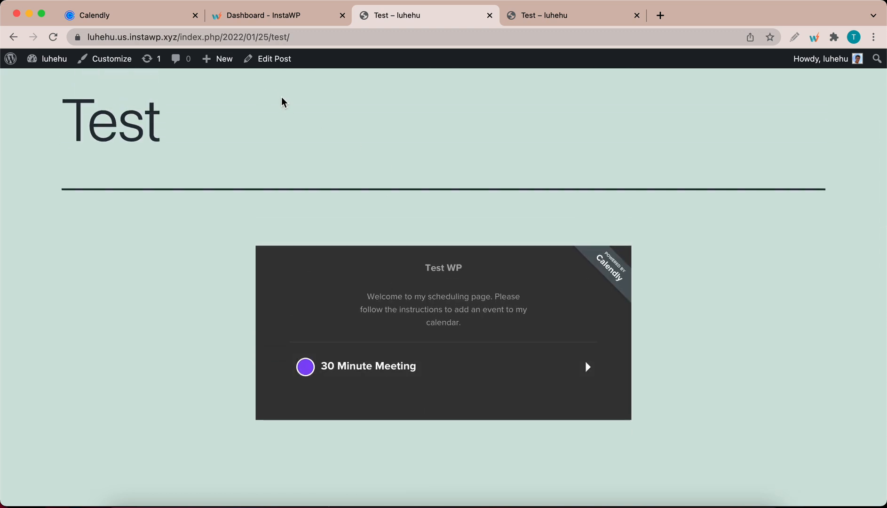